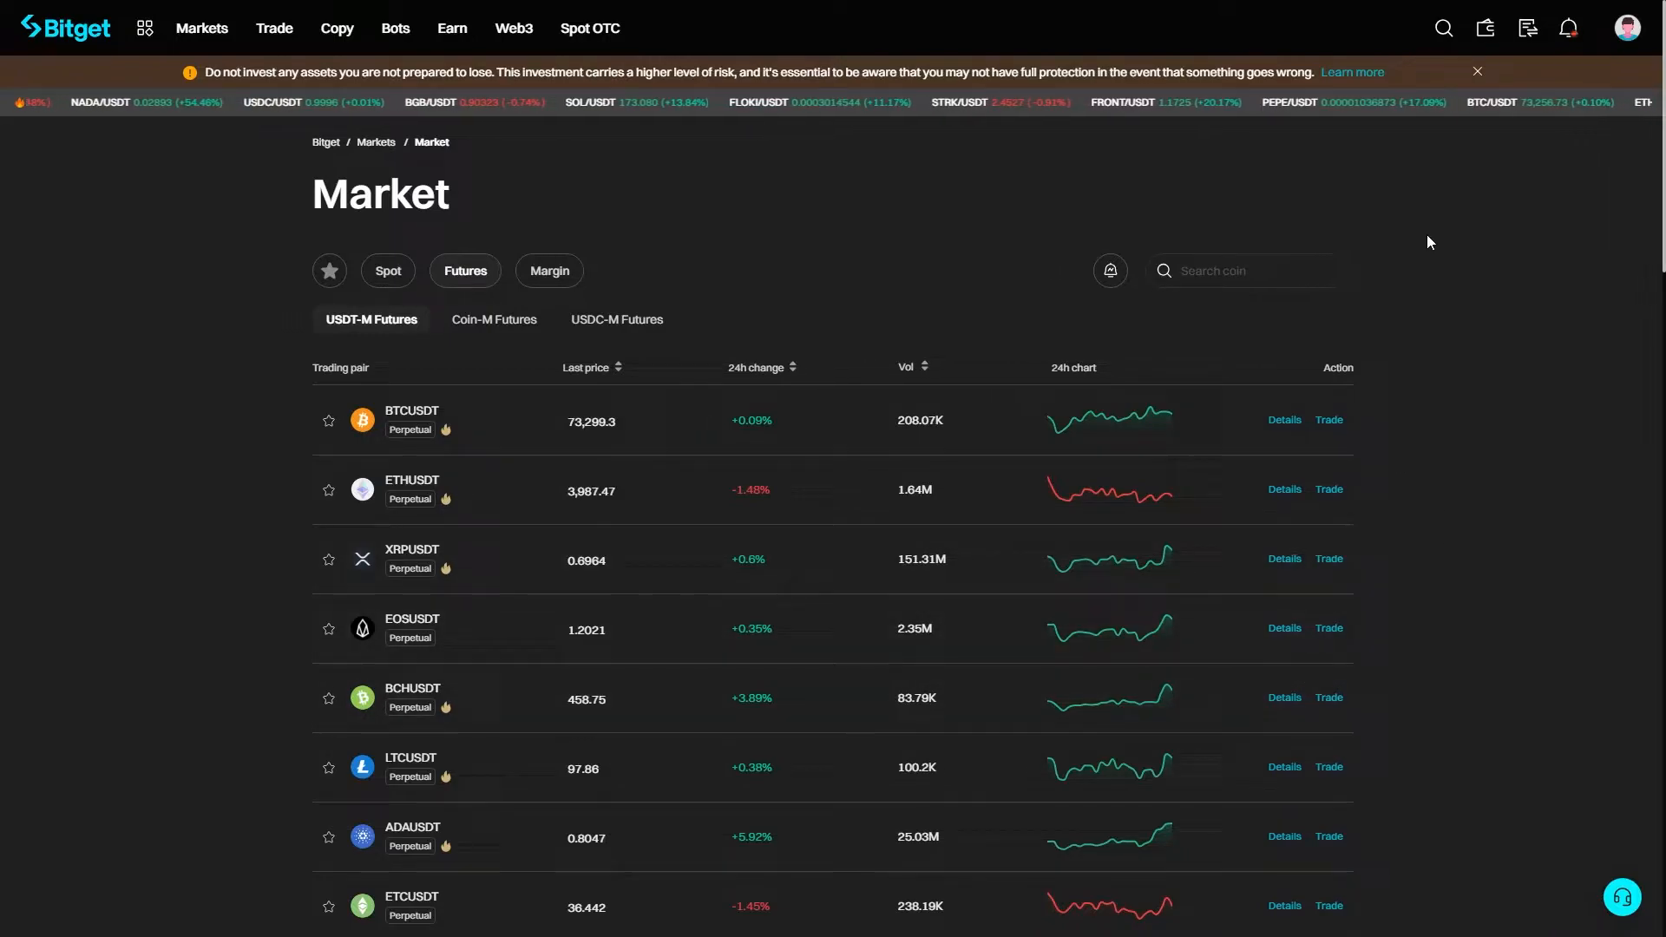
Go from the futures listing to the Withdraw page via the top-bar assets menu
left_click(1484, 28)
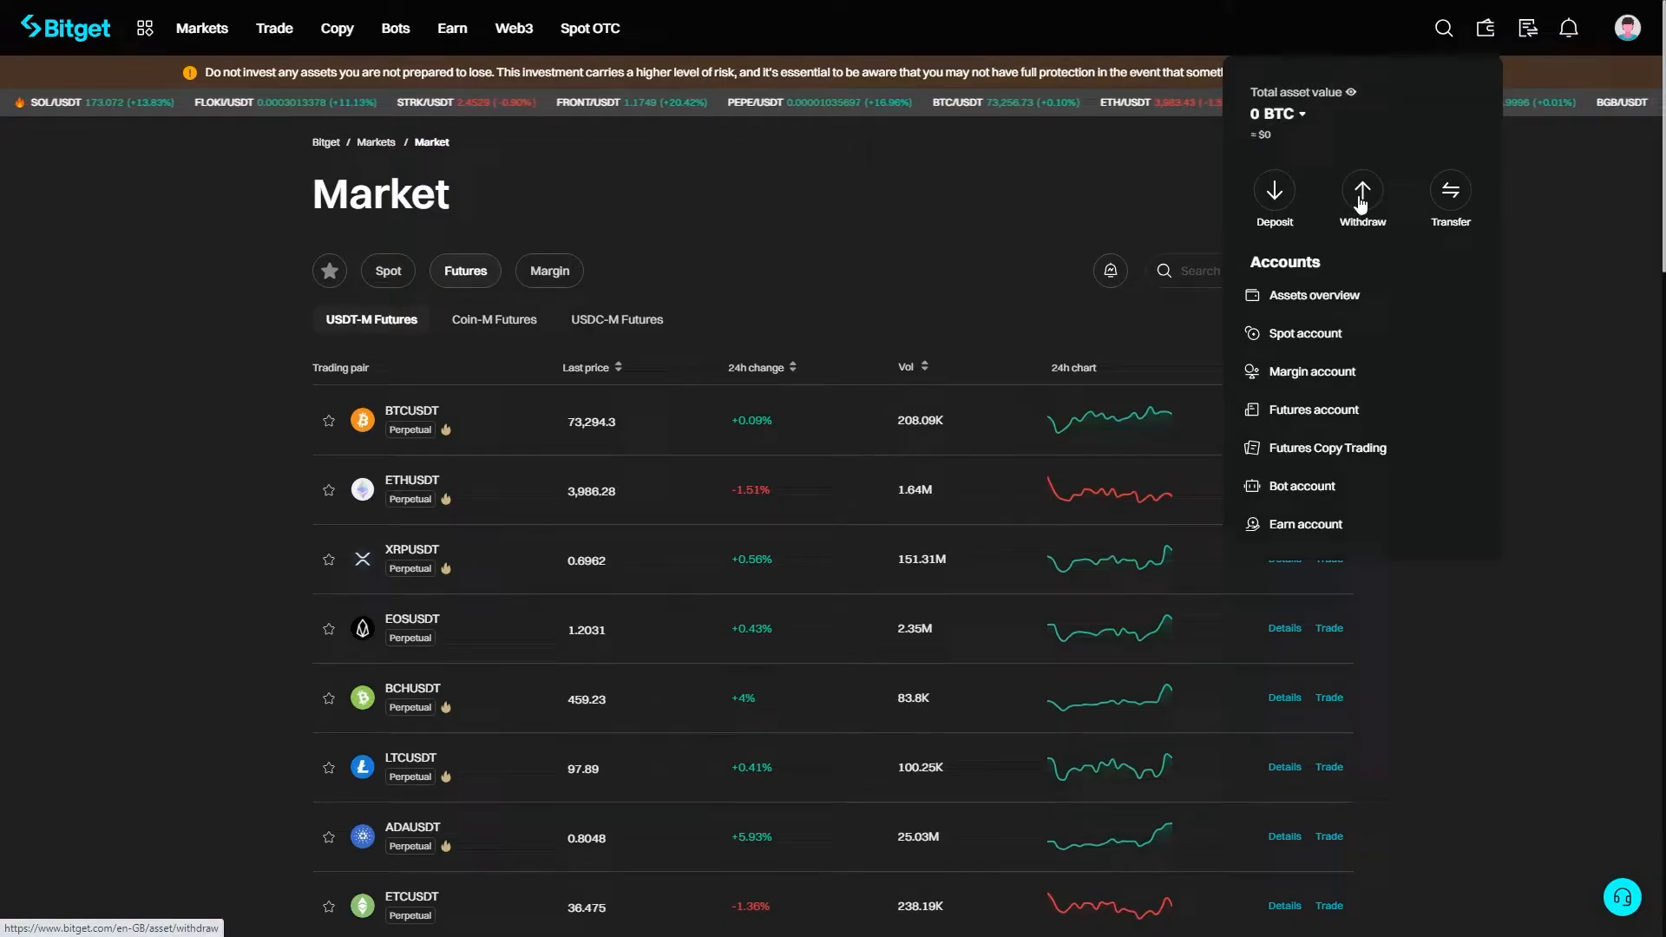
left_click(1361, 194)
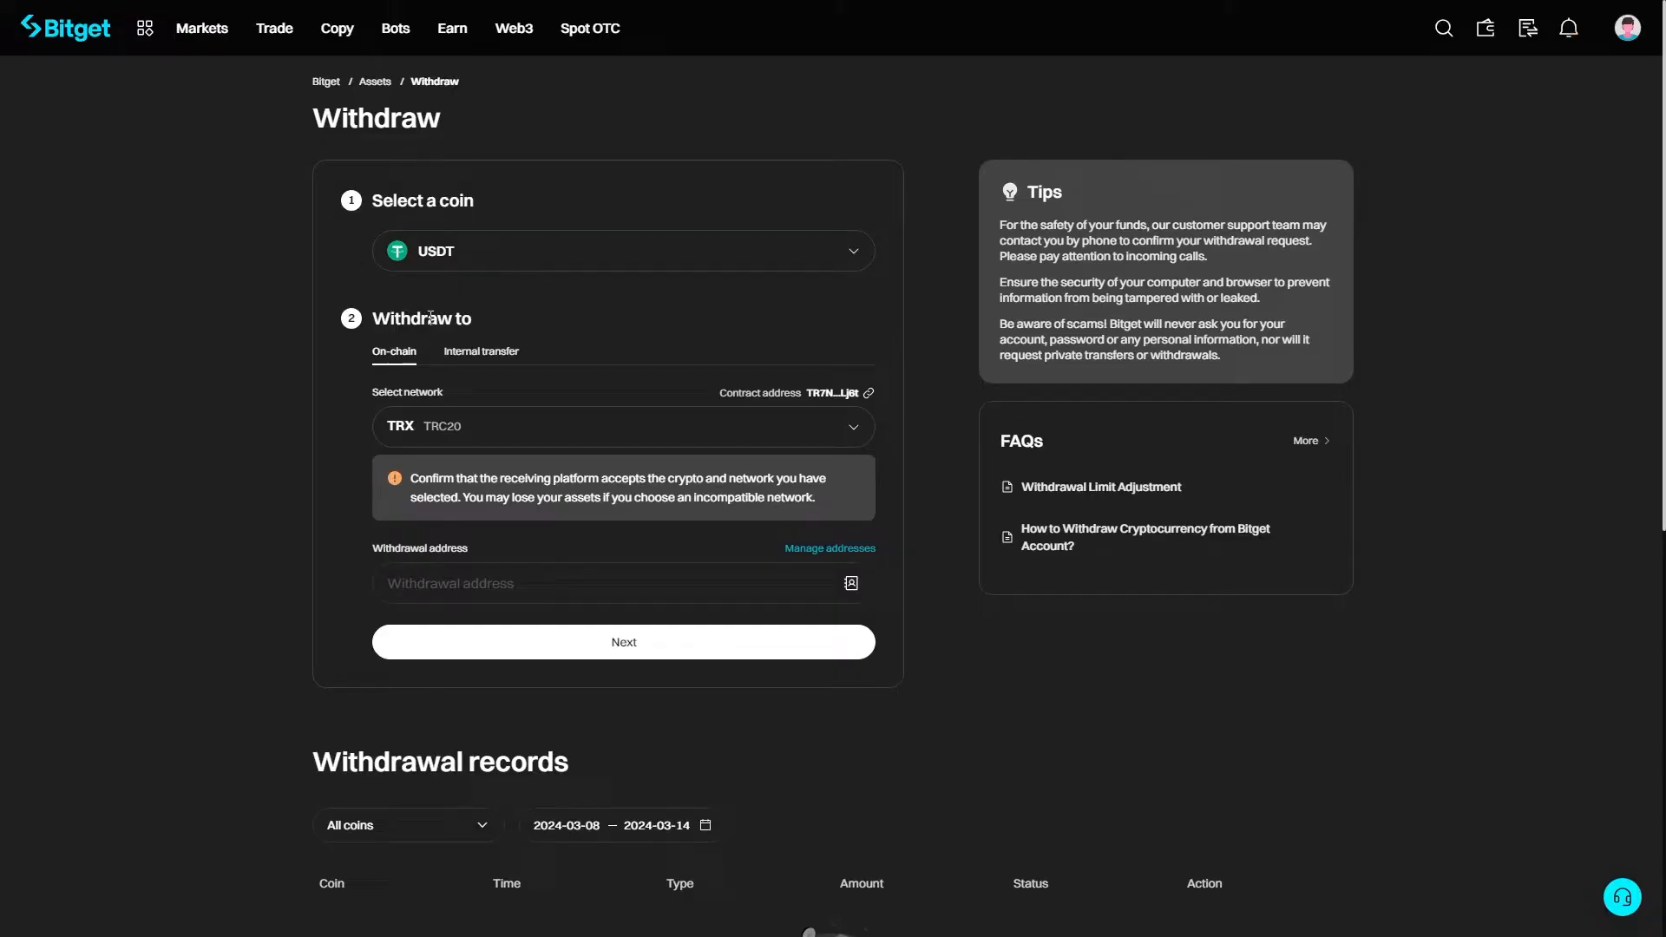
left_click(623, 250)
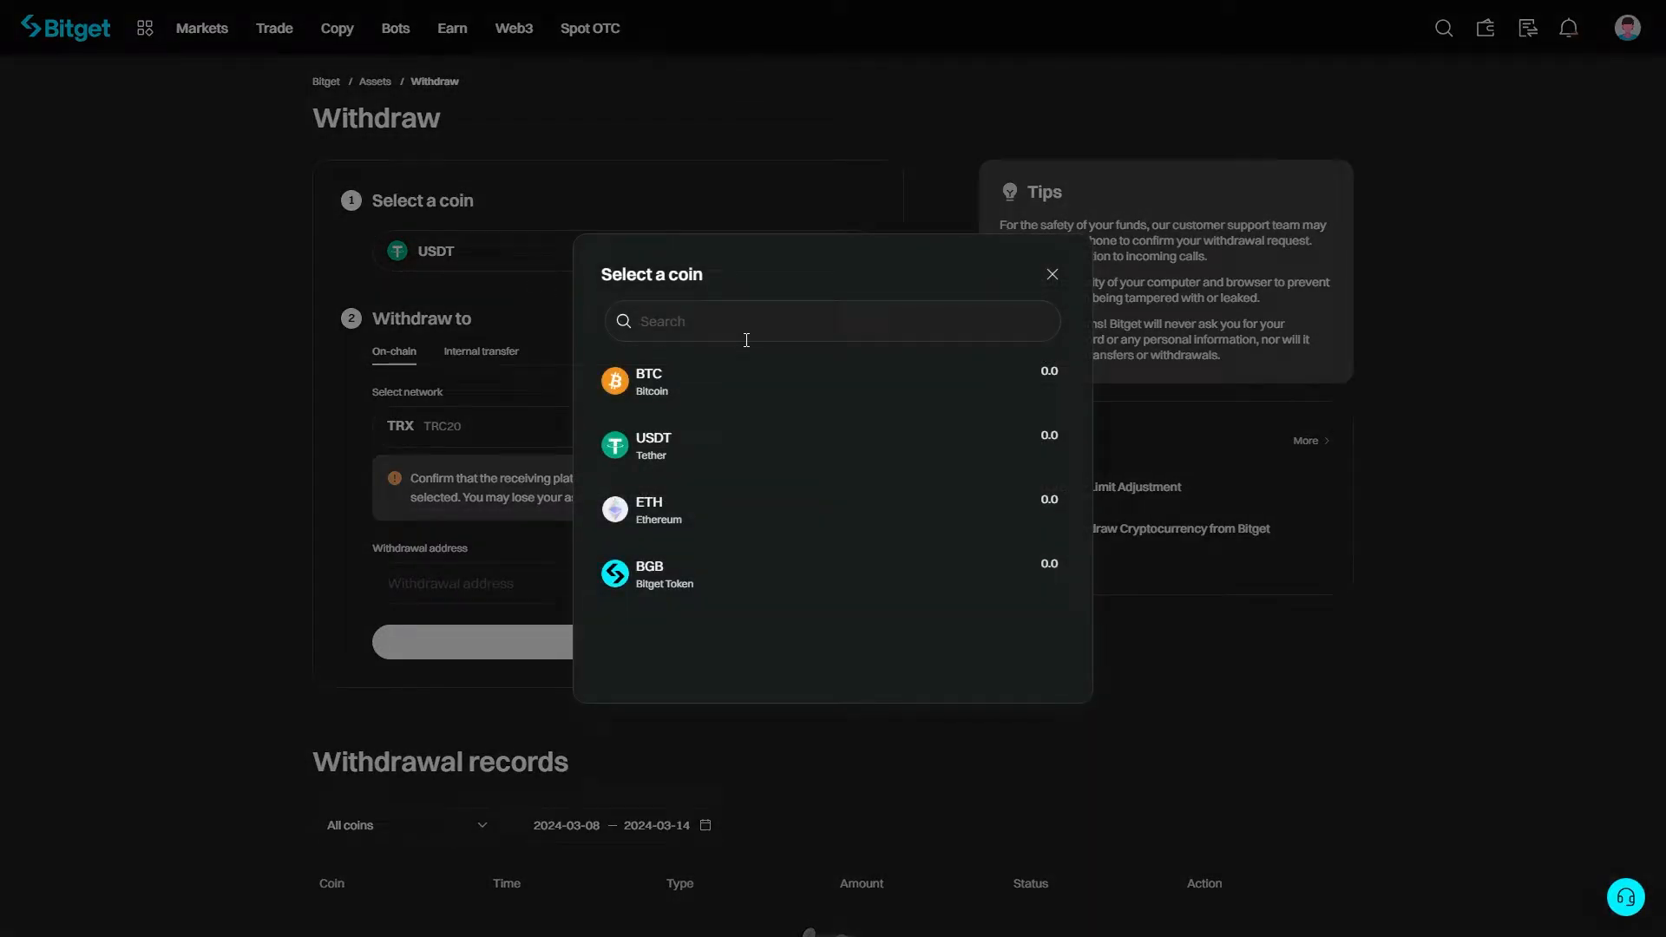
mouse_move(731, 401)
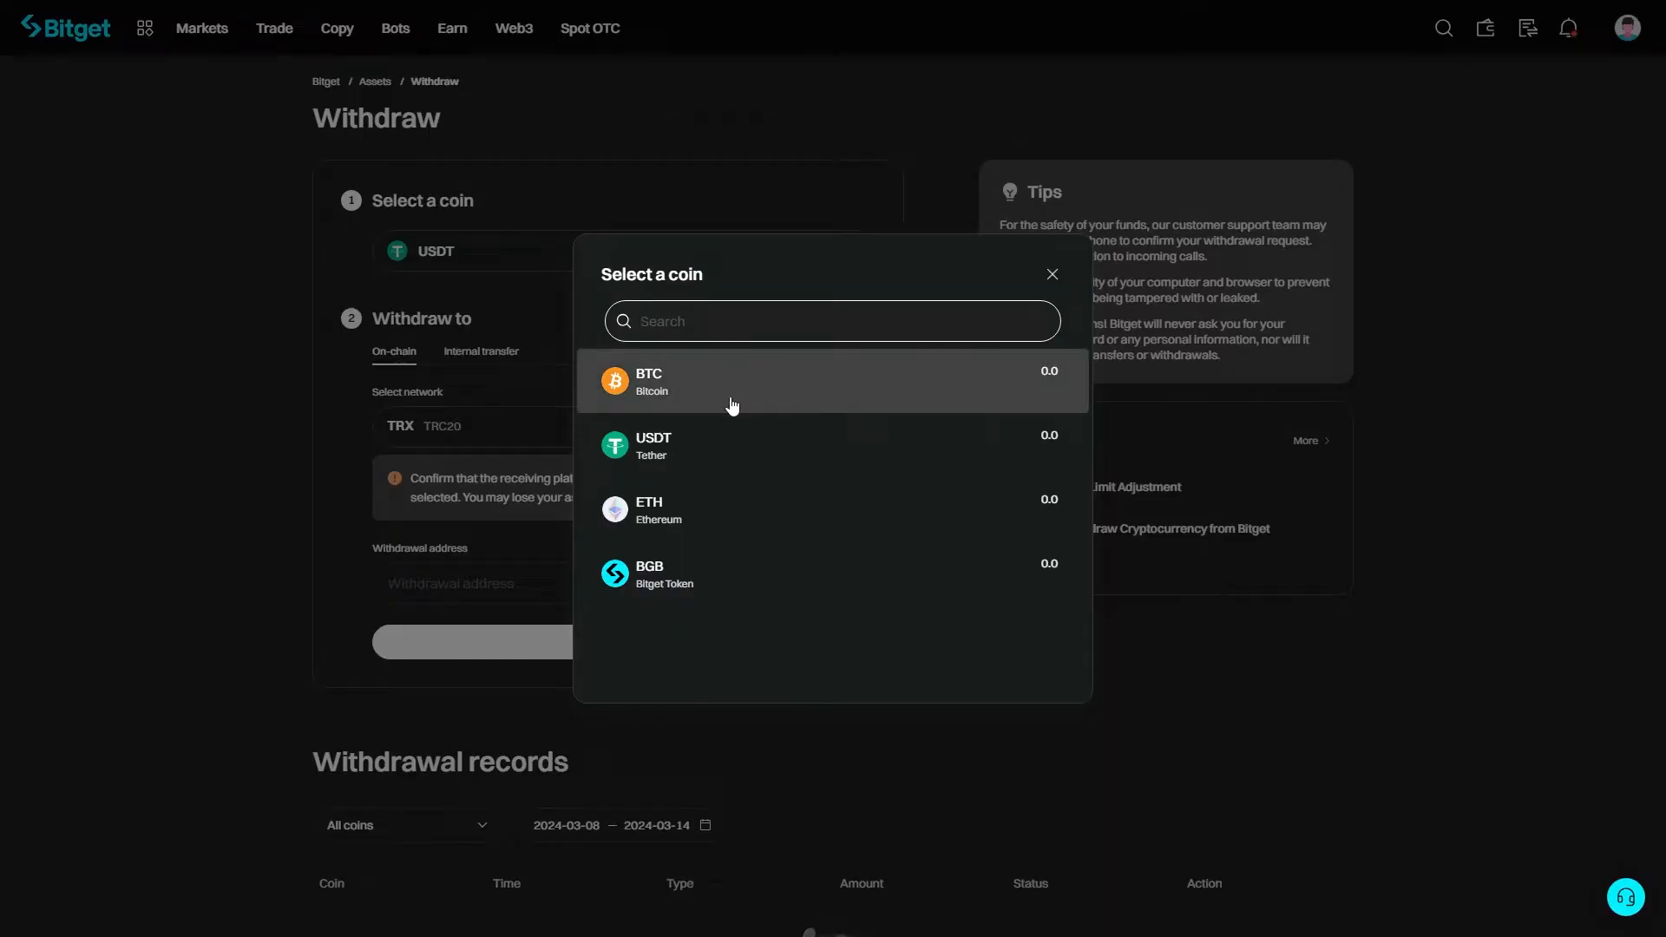
left_click(1050, 272)
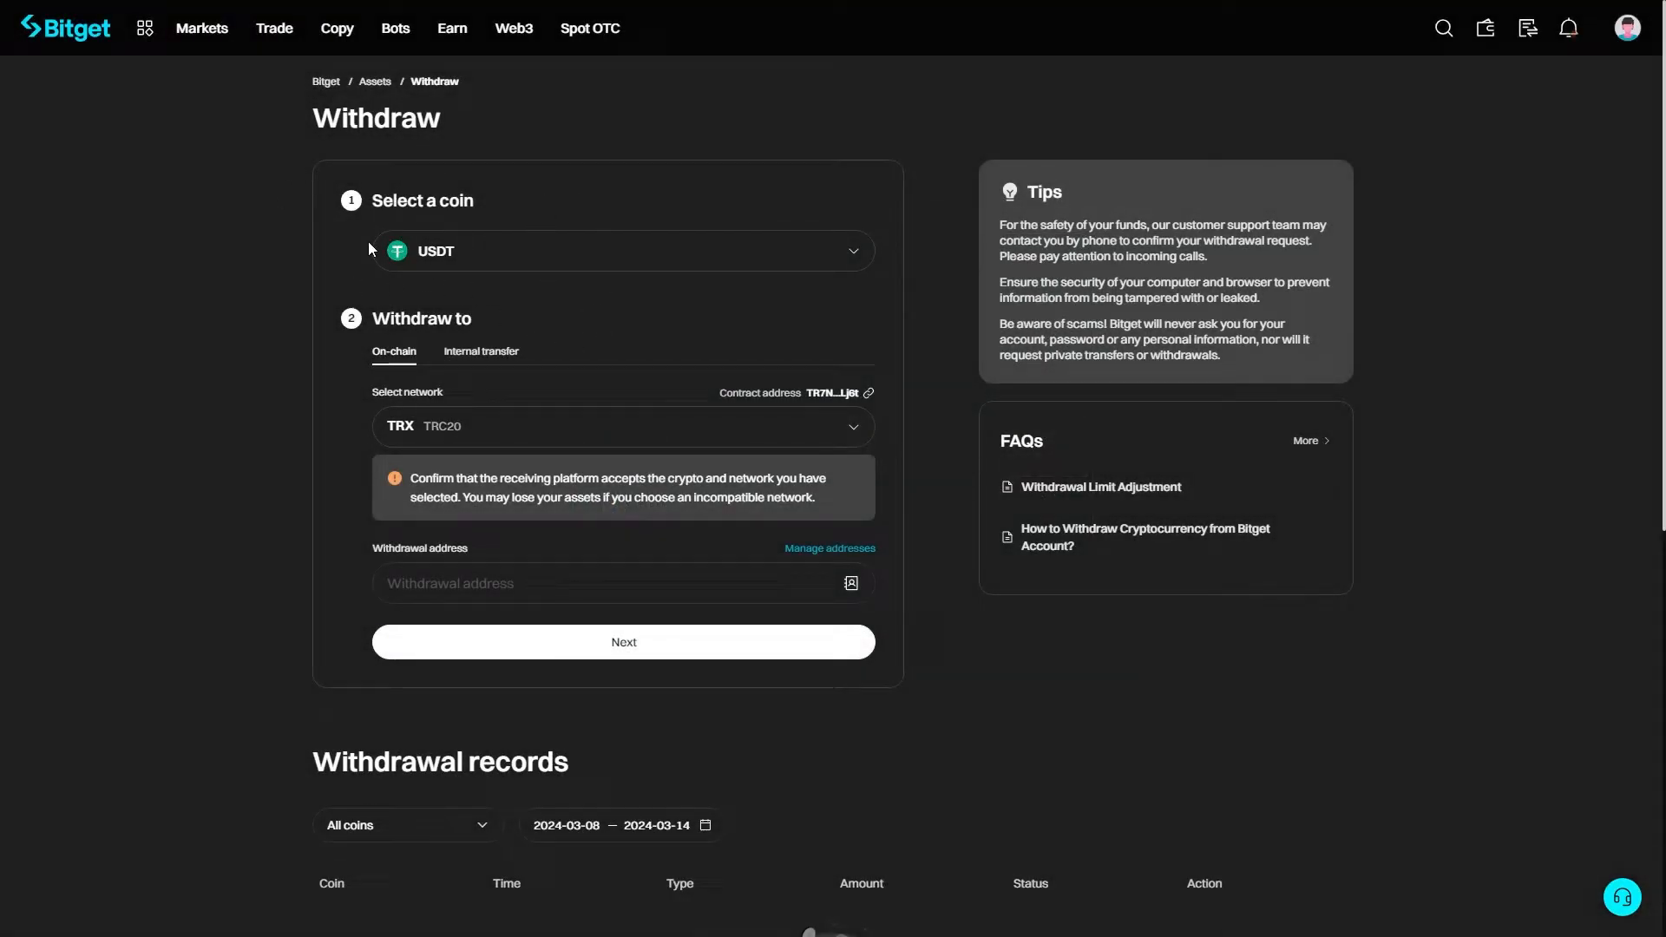
mouse_move(352, 363)
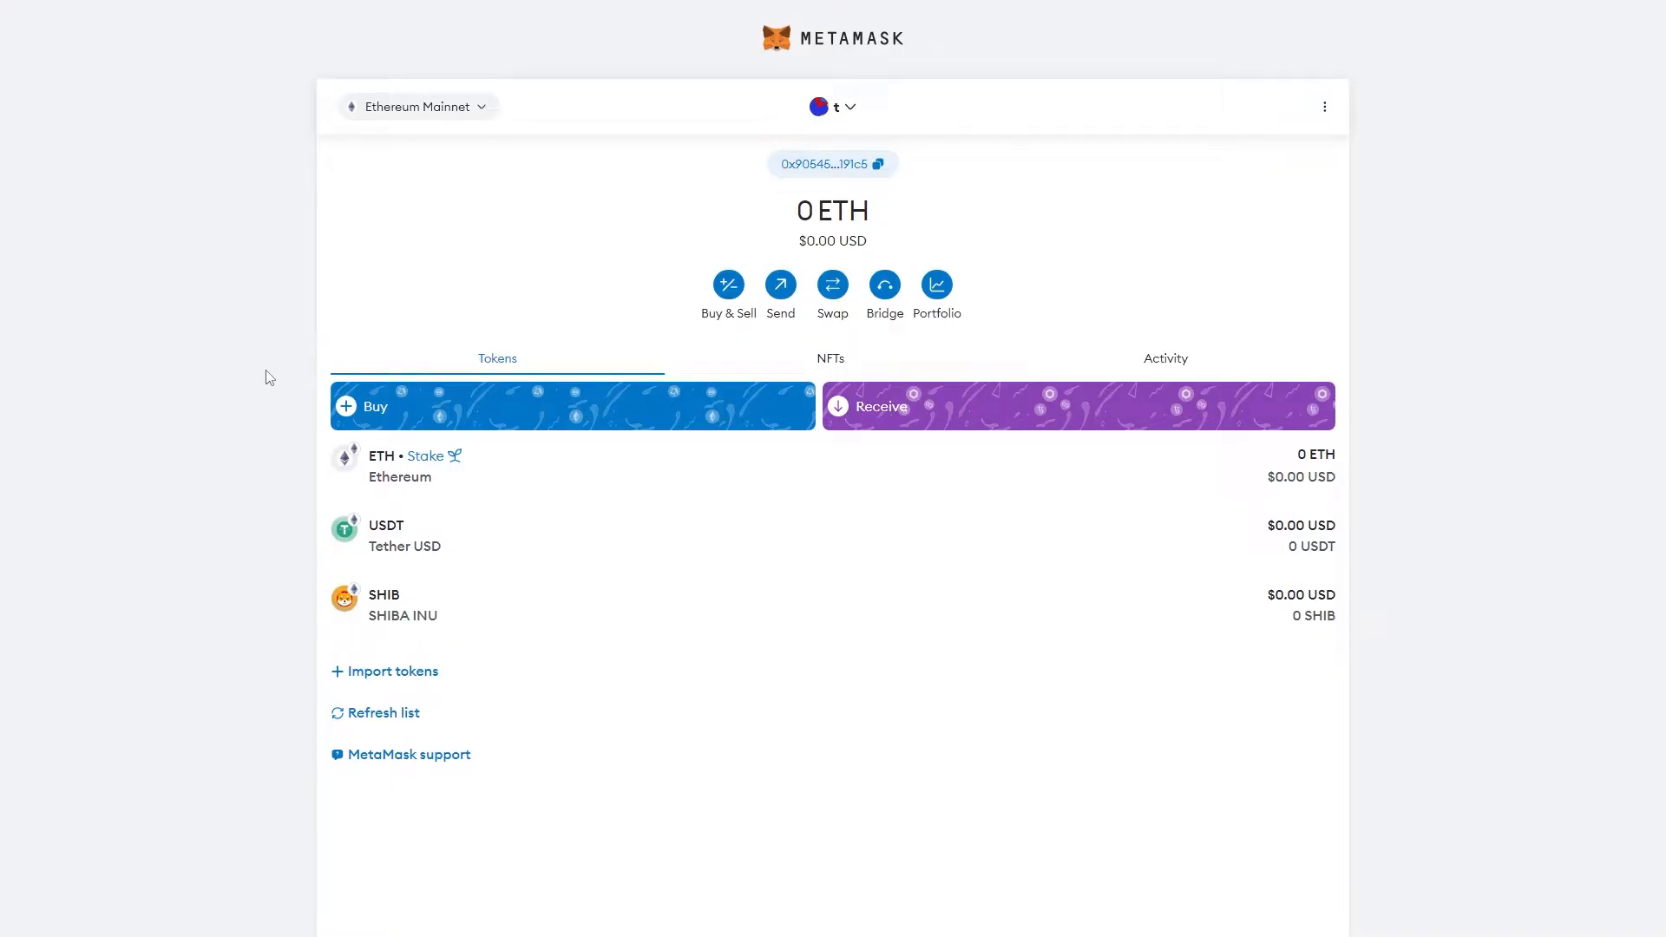
mouse_move(554, 43)
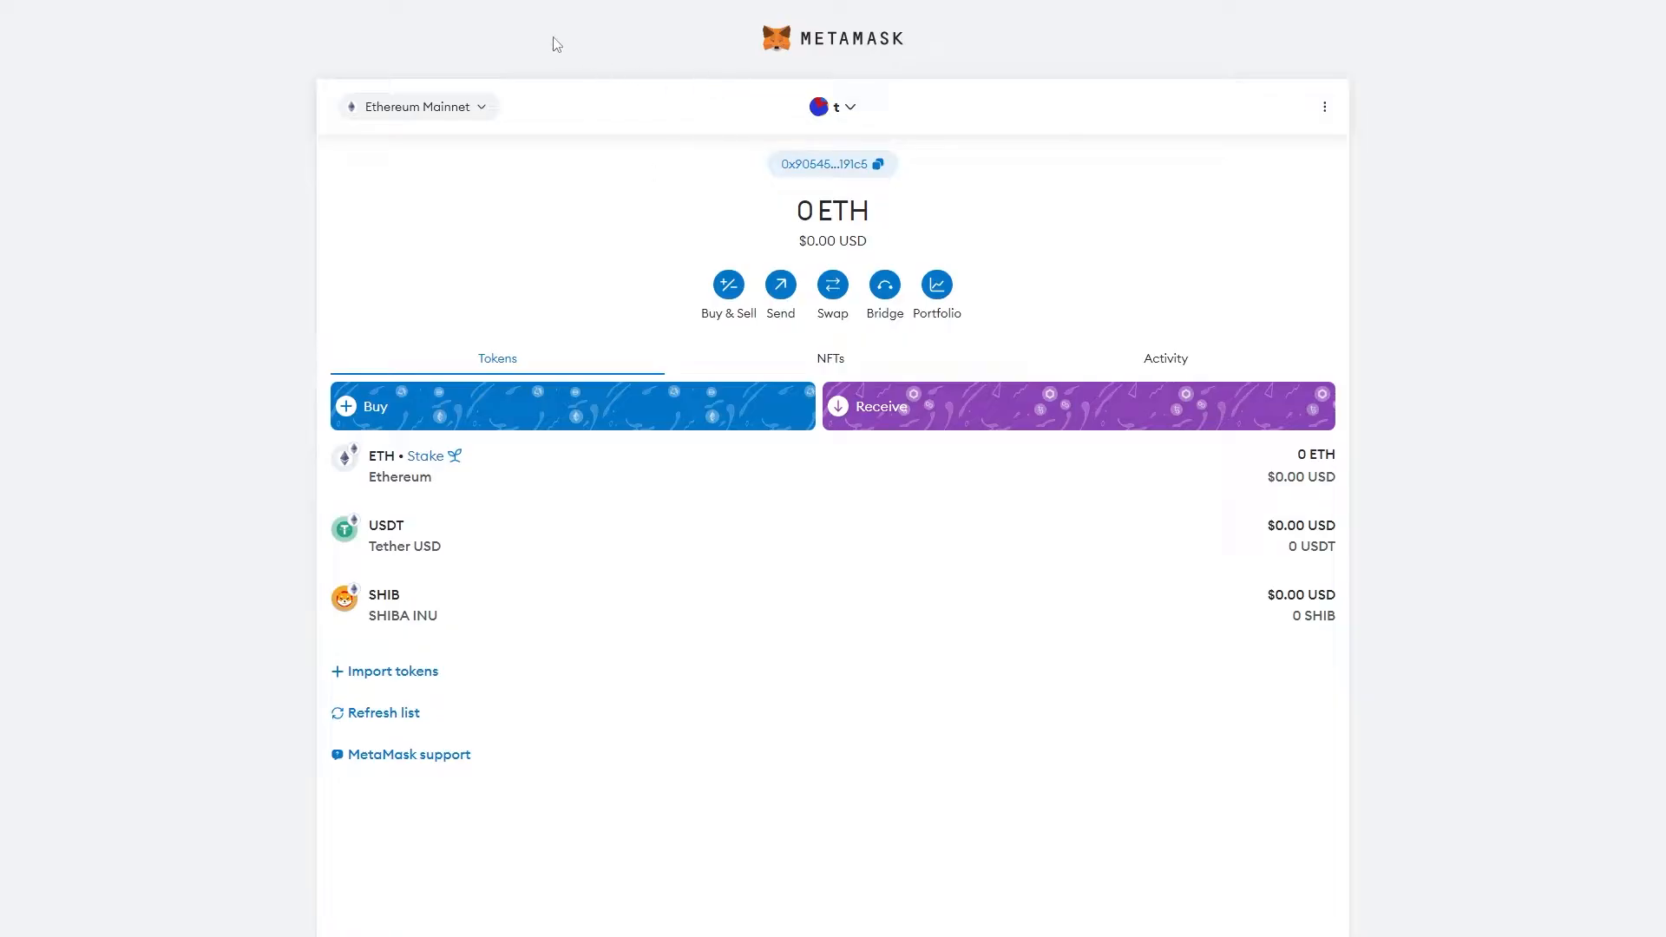
mouse_move(333, 99)
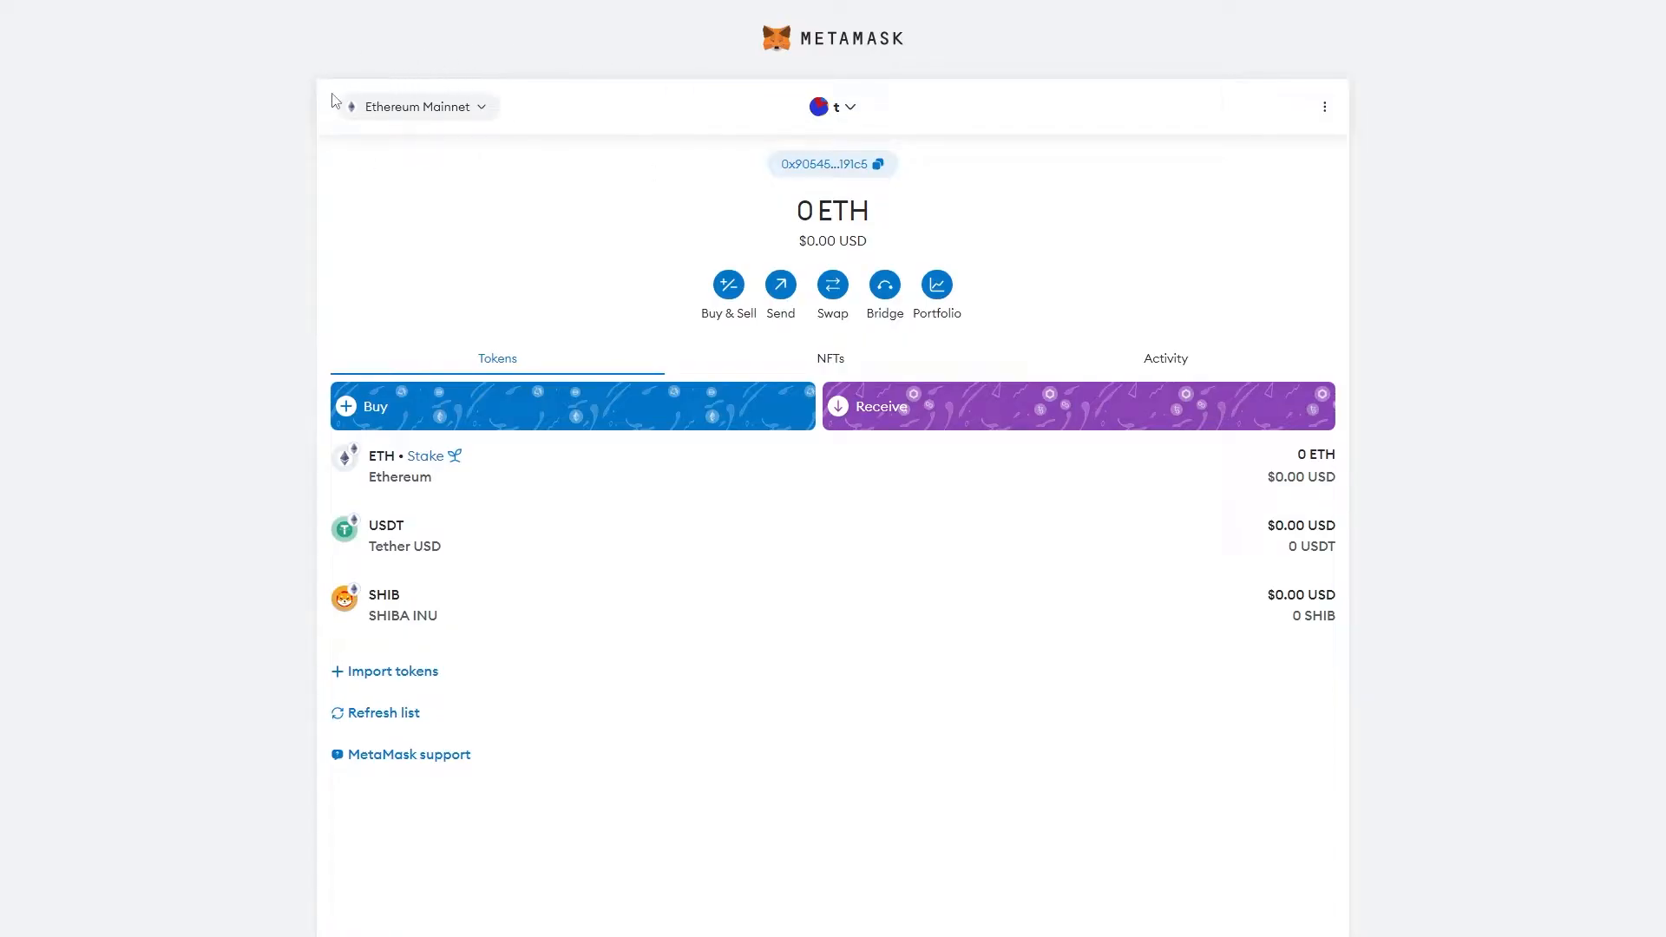
mouse_move(387, 557)
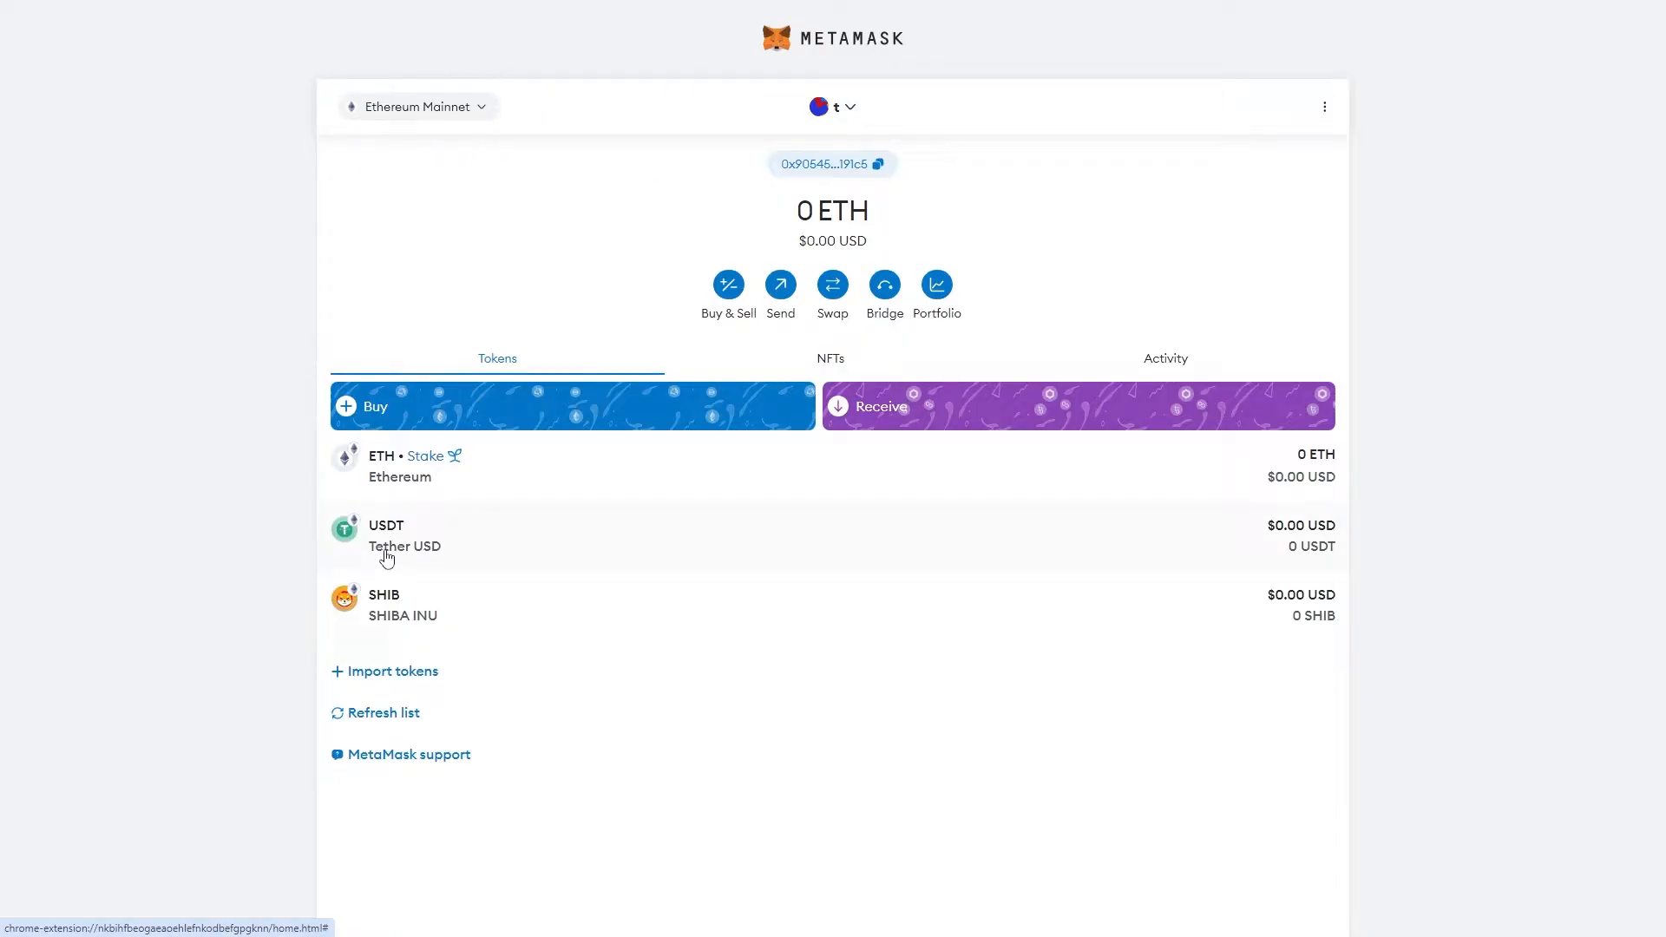
mouse_move(120, 401)
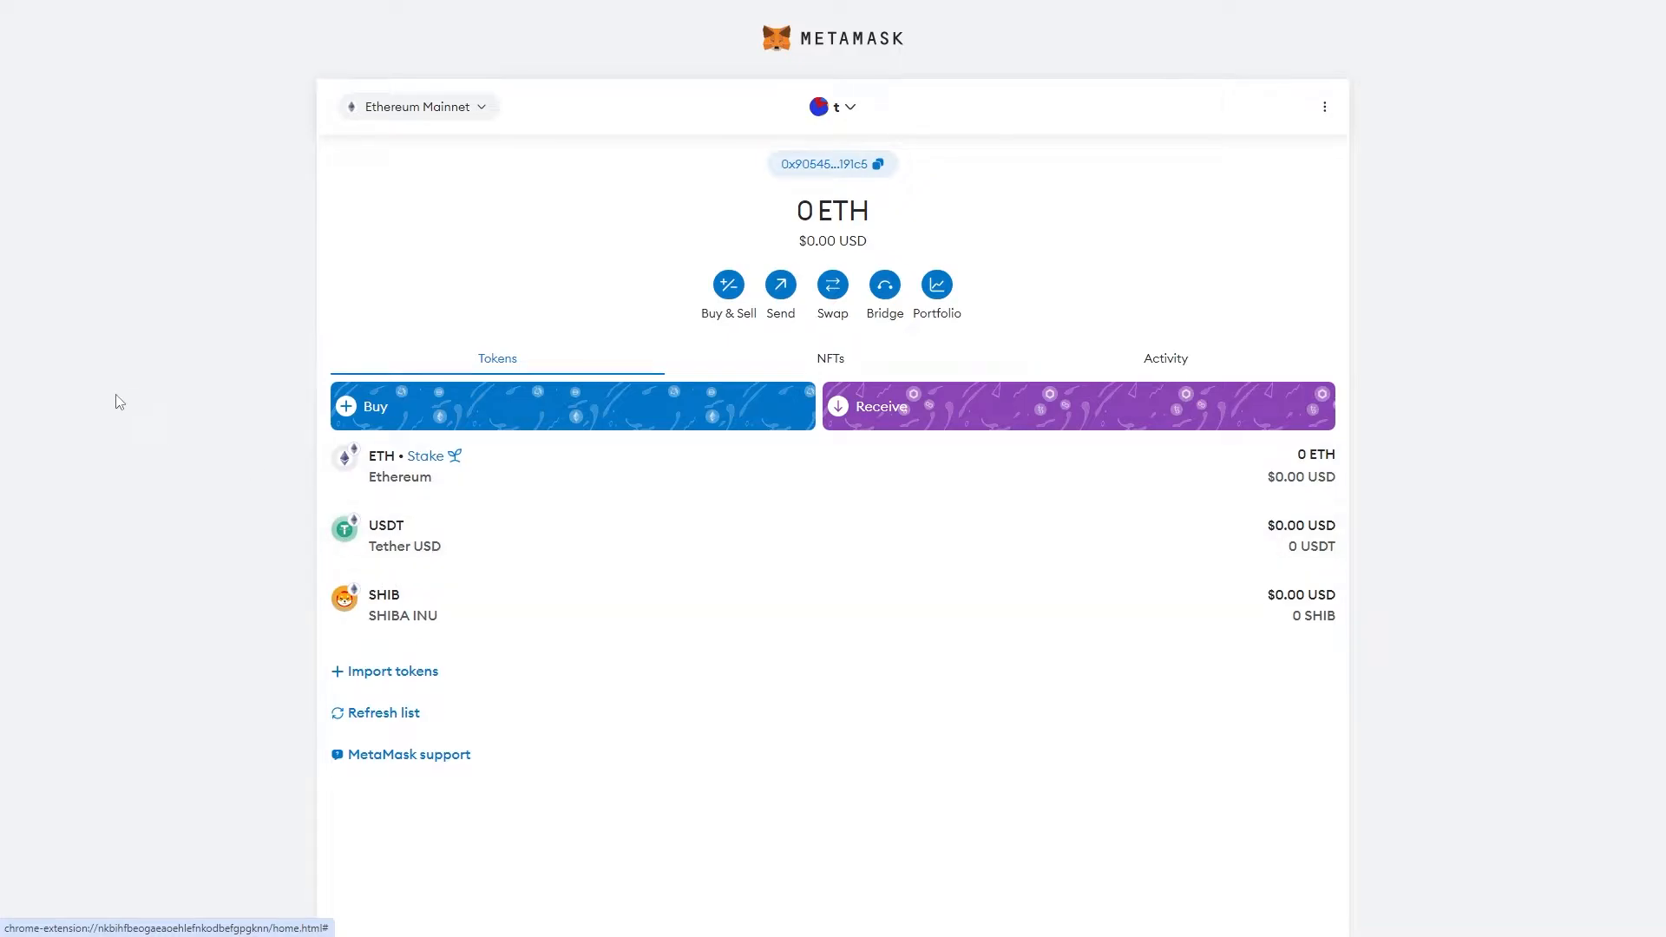
mouse_move(385, 35)
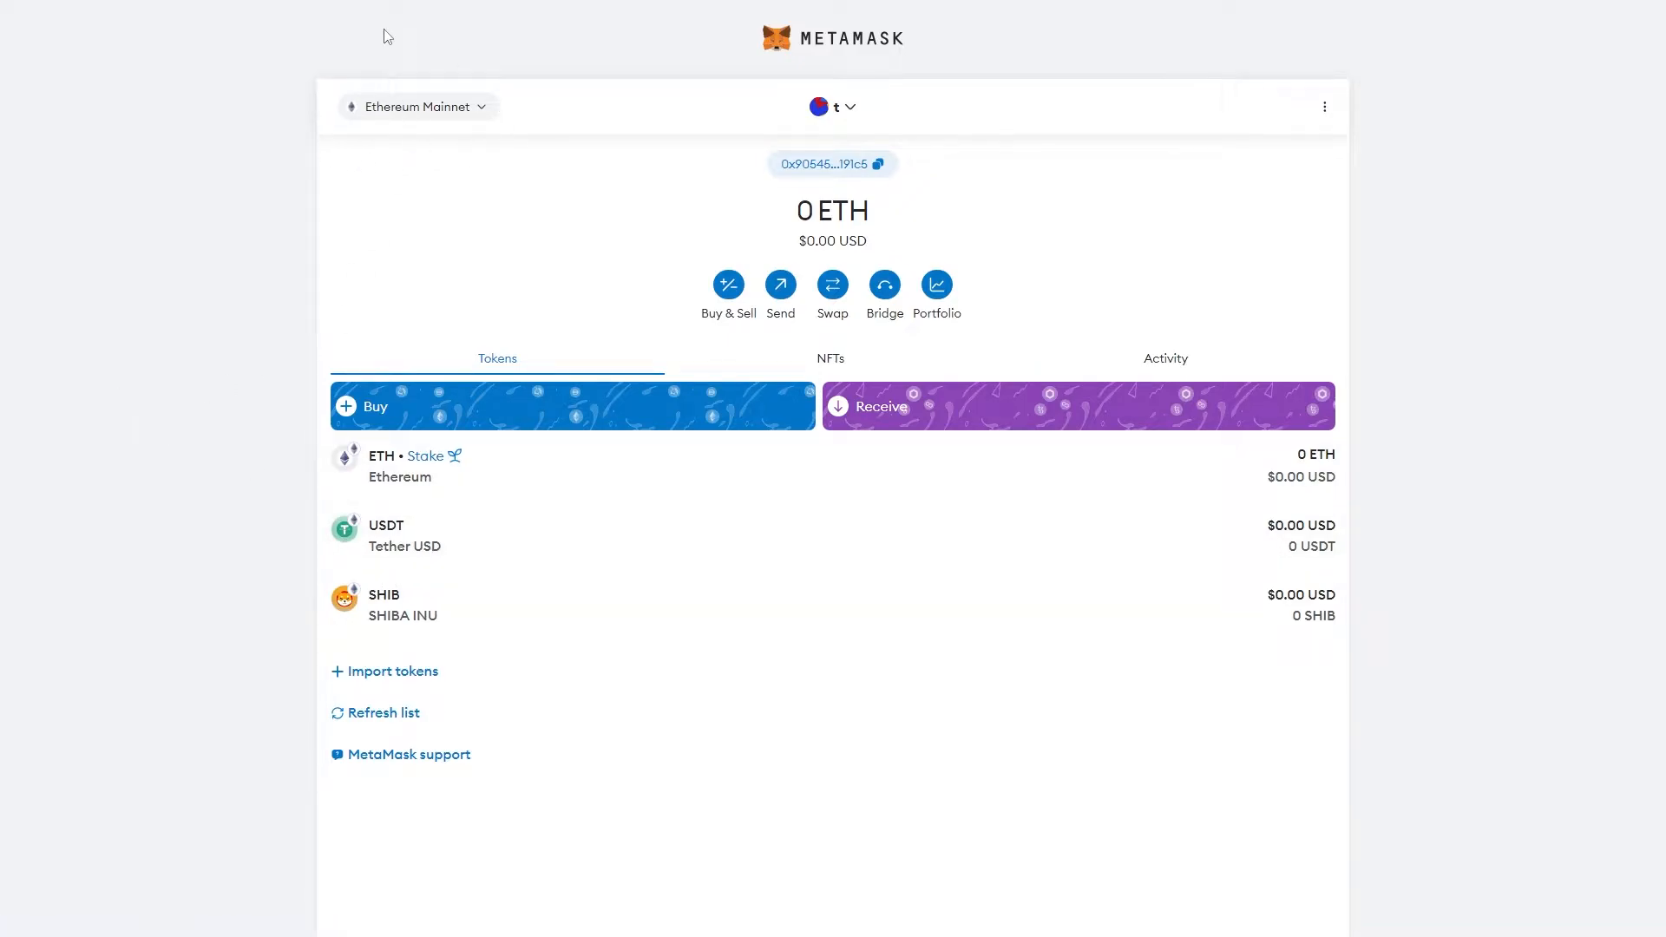
mouse_move(399, 281)
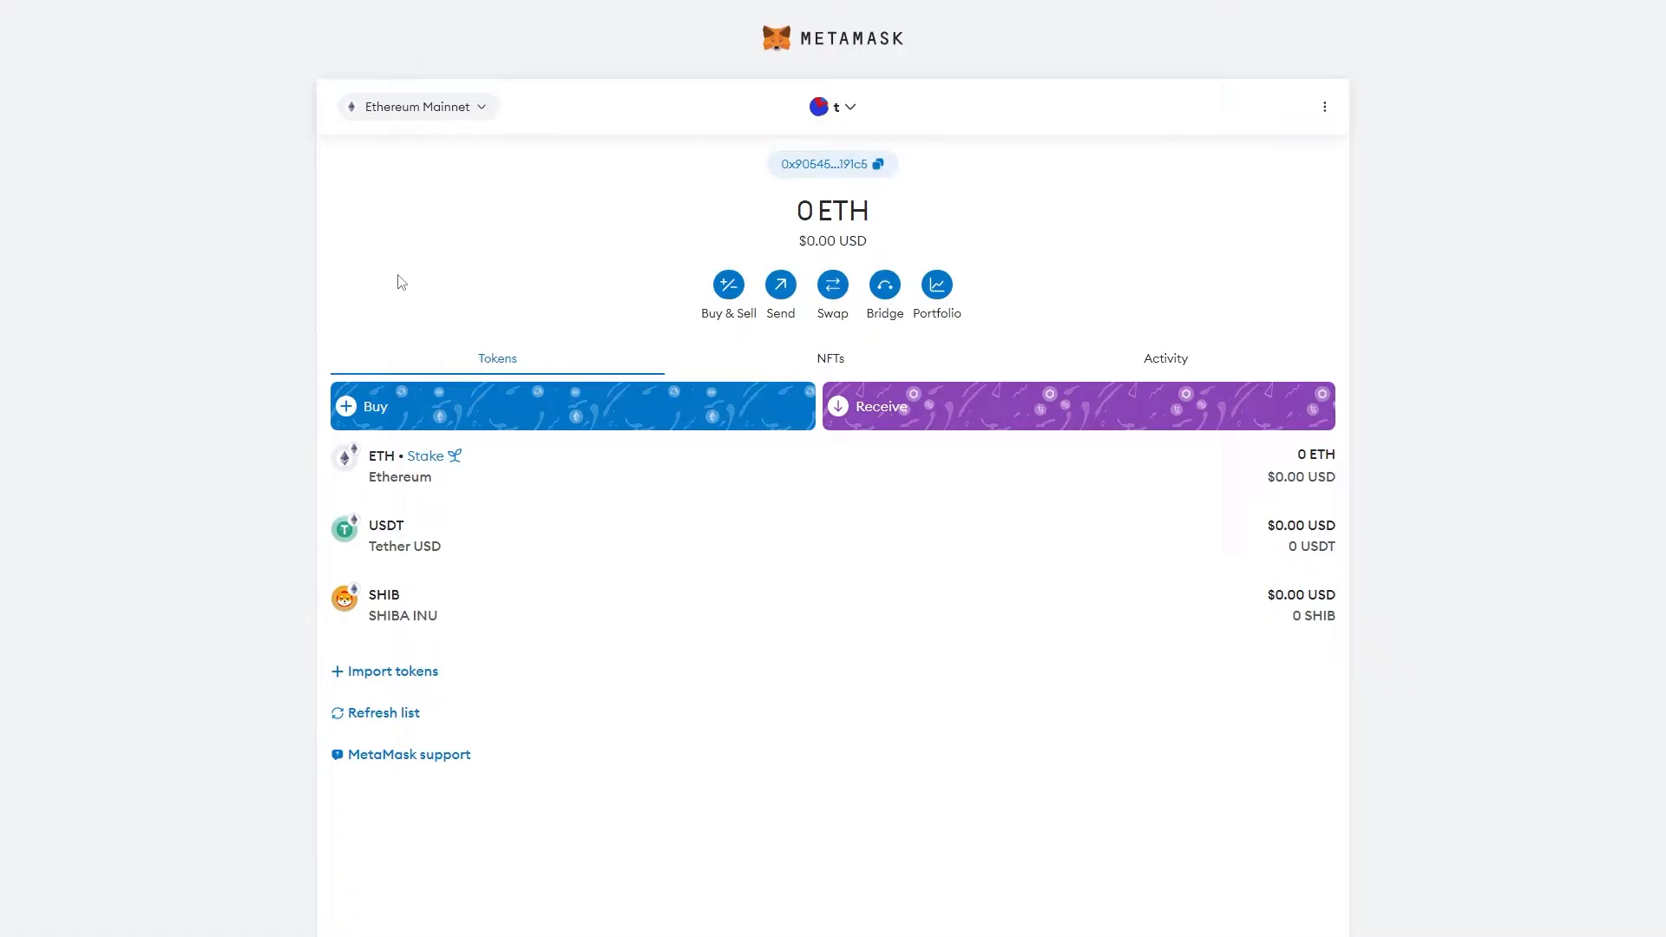
Copy the MetaMask account address on Ethereum Mainnet for the withdrawal
left_click(833, 163)
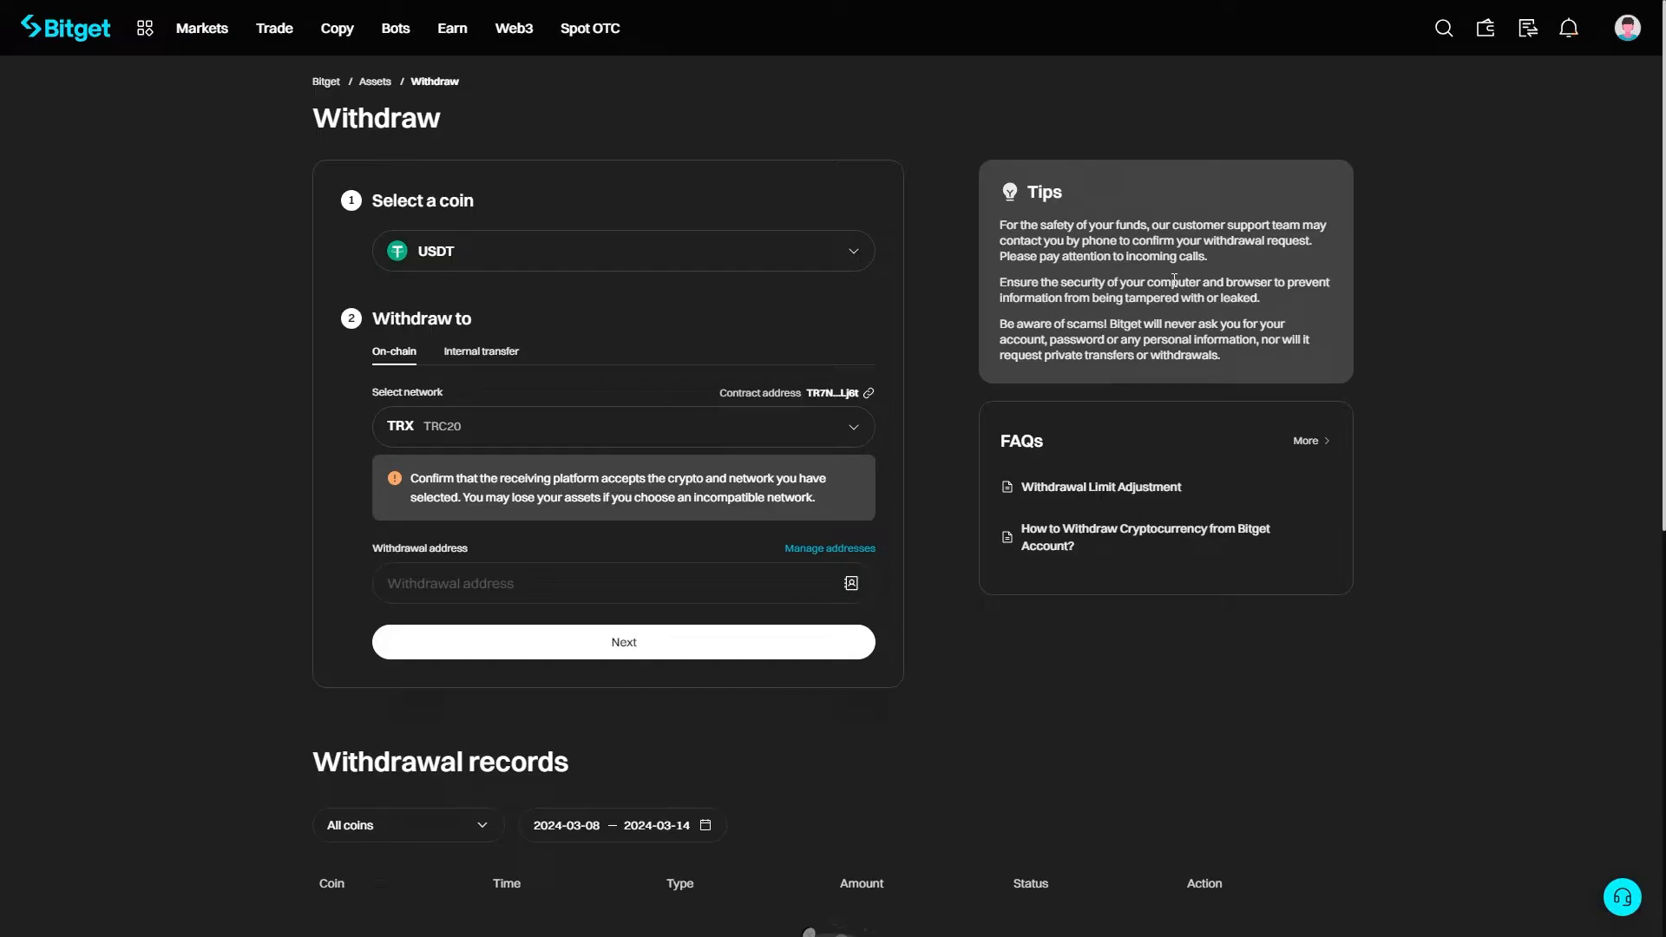
mouse_move(1142, 272)
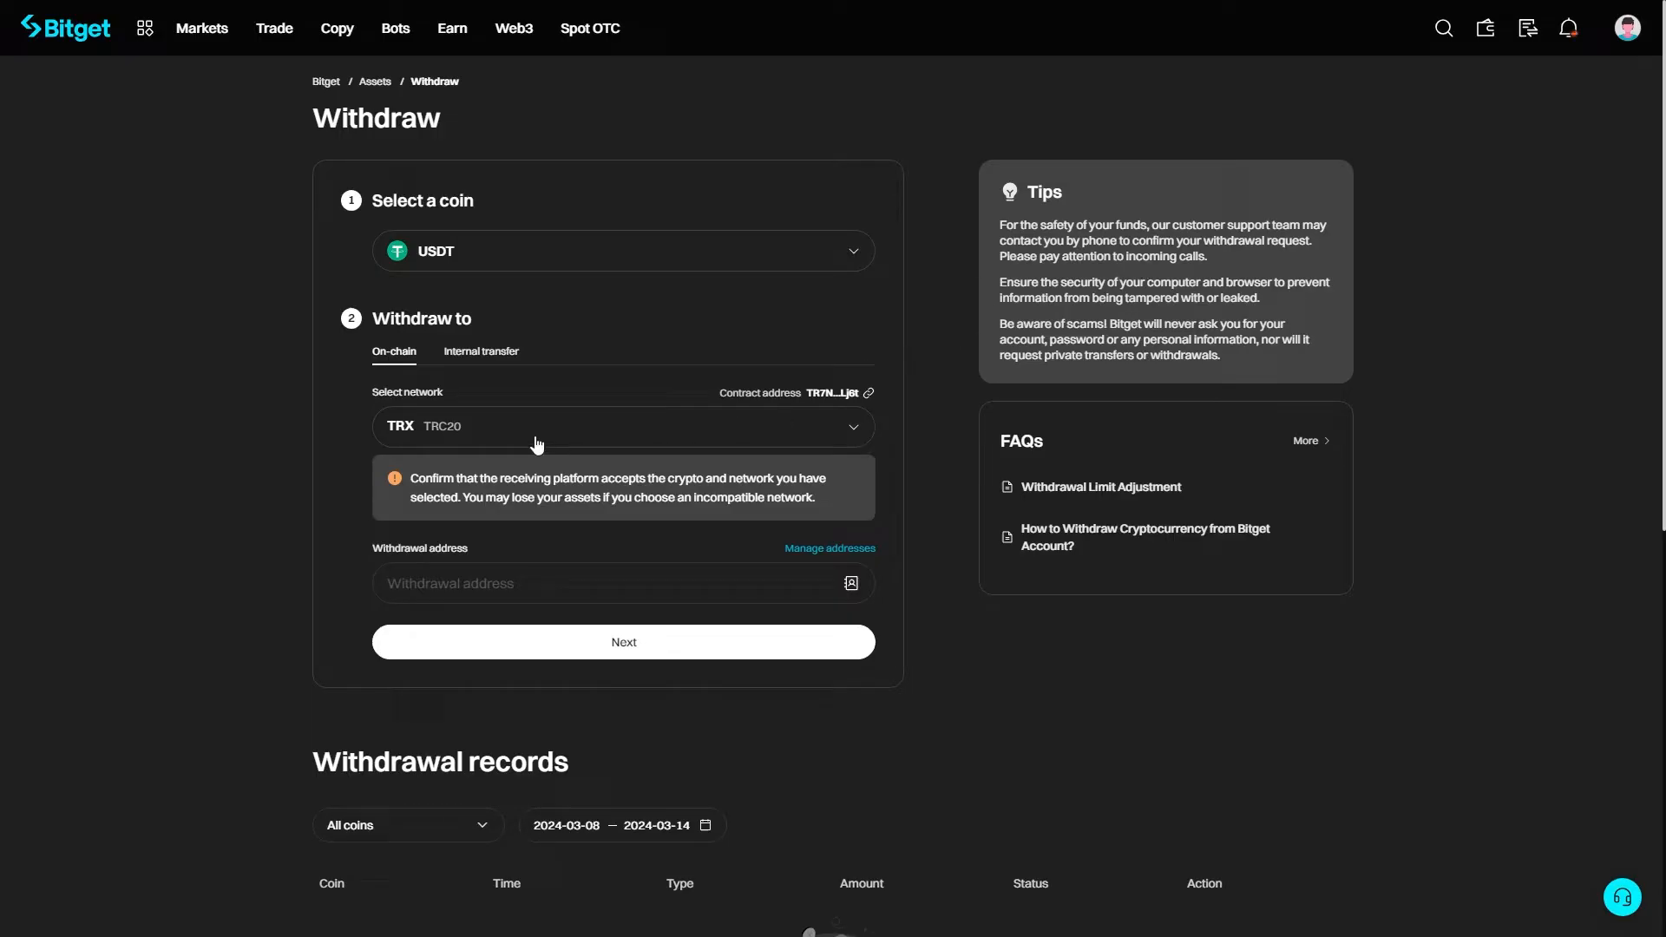
Switch the USDT withdrawal network from TRC20 to ETH (ERC20)
left_click(623, 427)
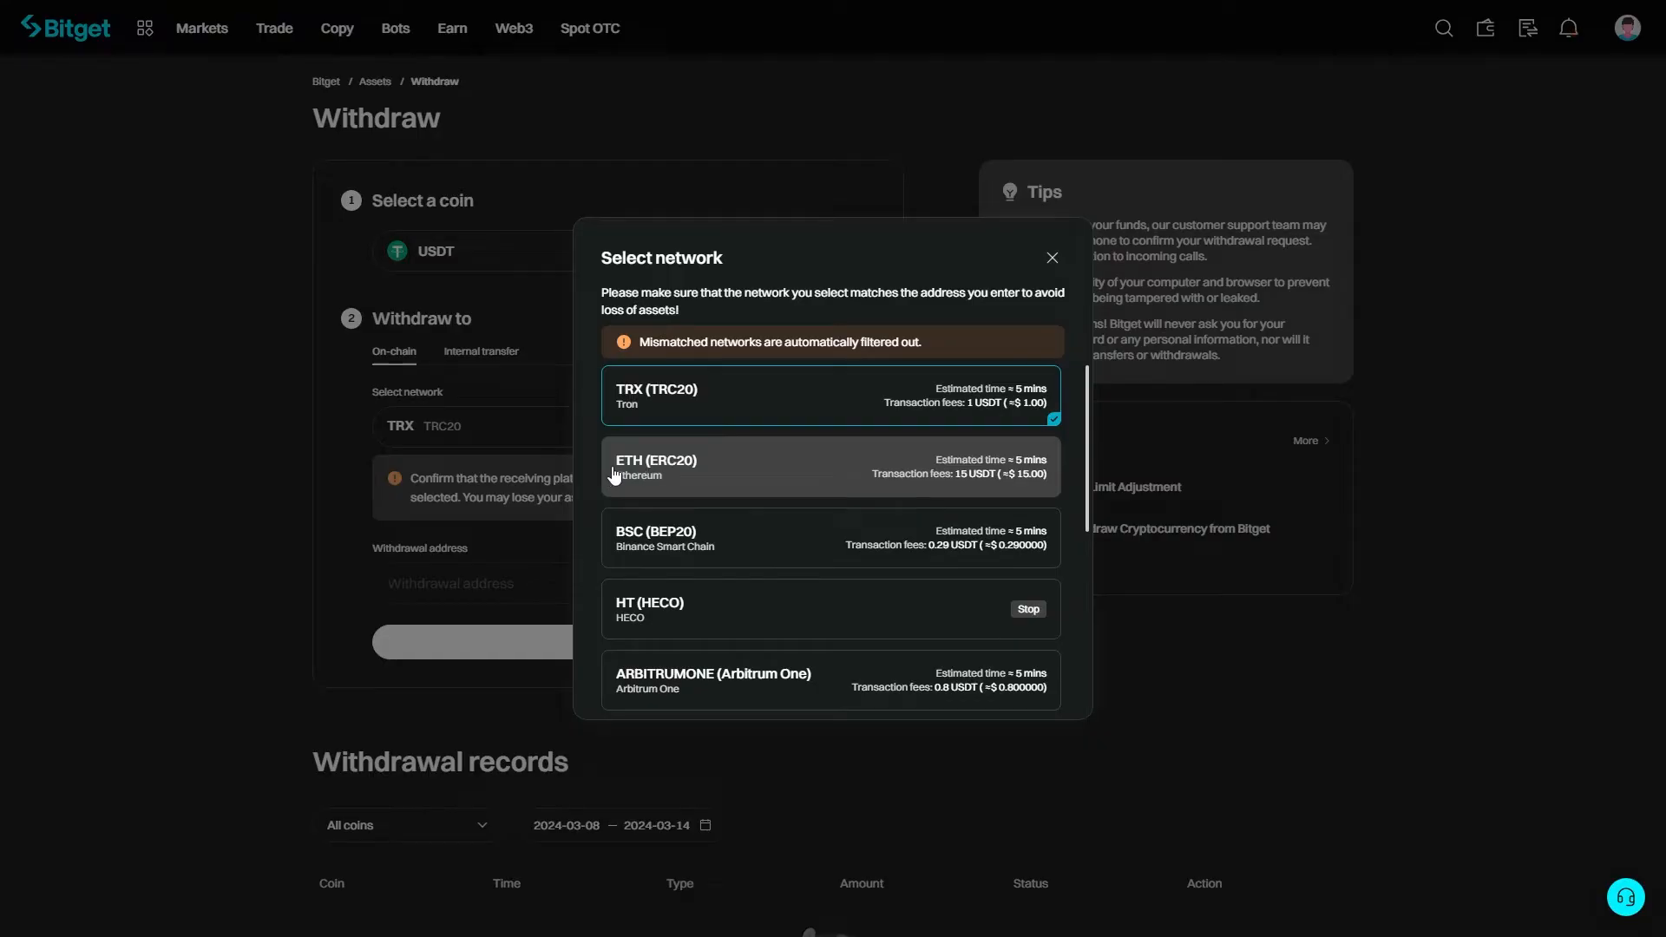
mouse_move(691, 471)
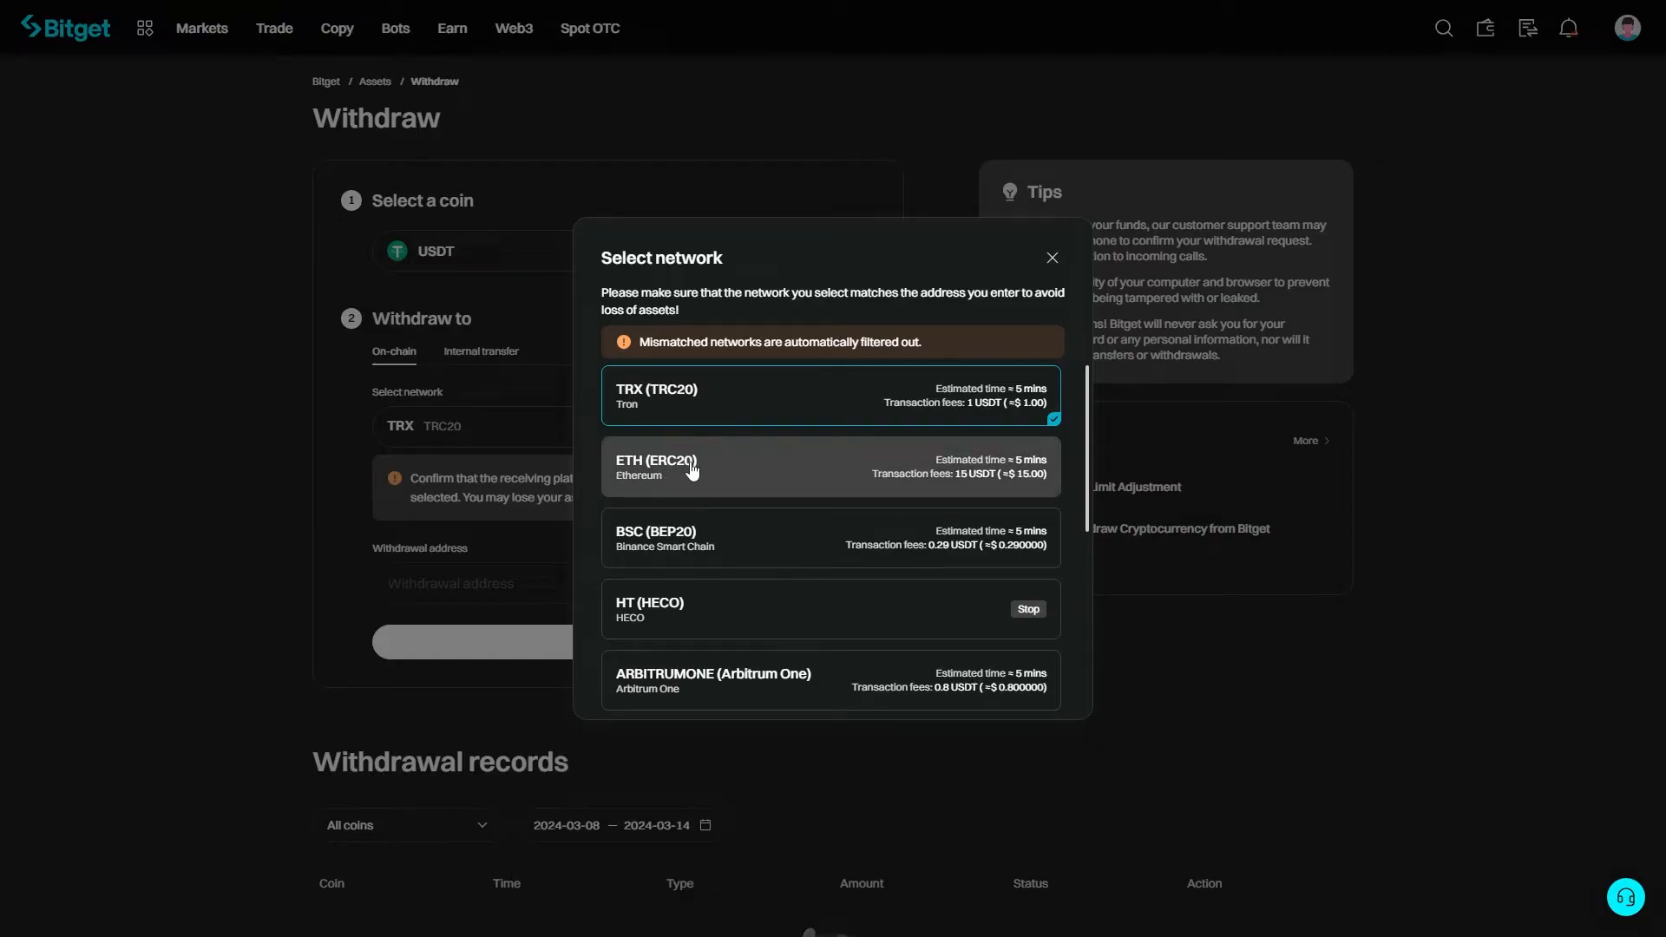
left_click(691, 467)
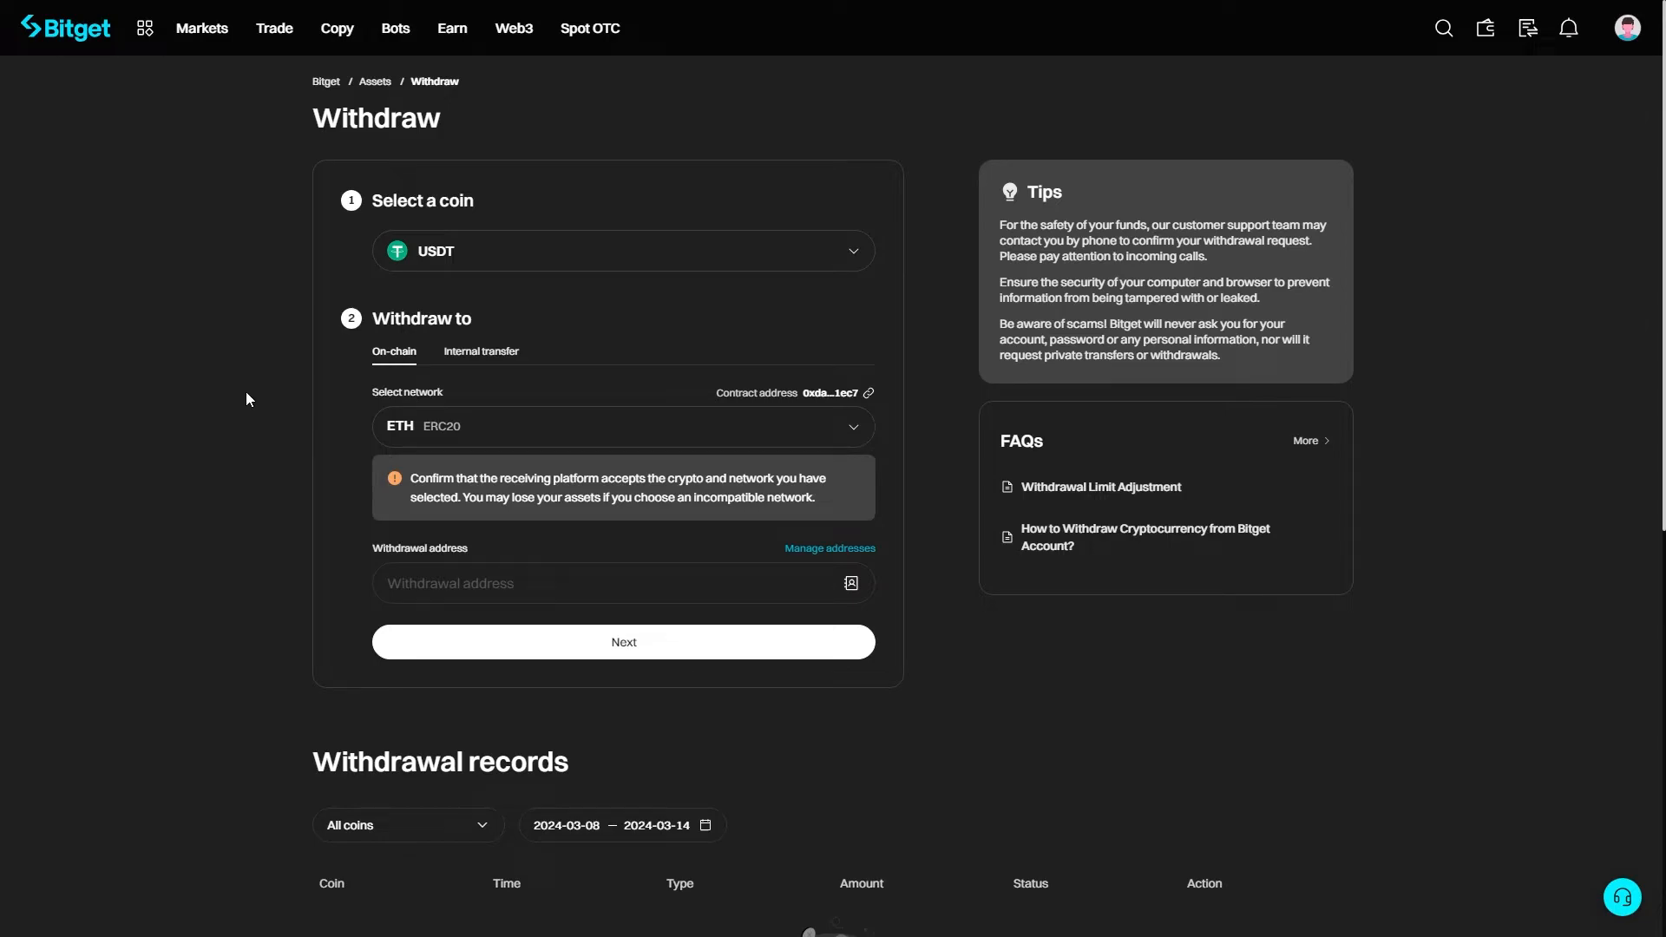
mouse_move(537, 467)
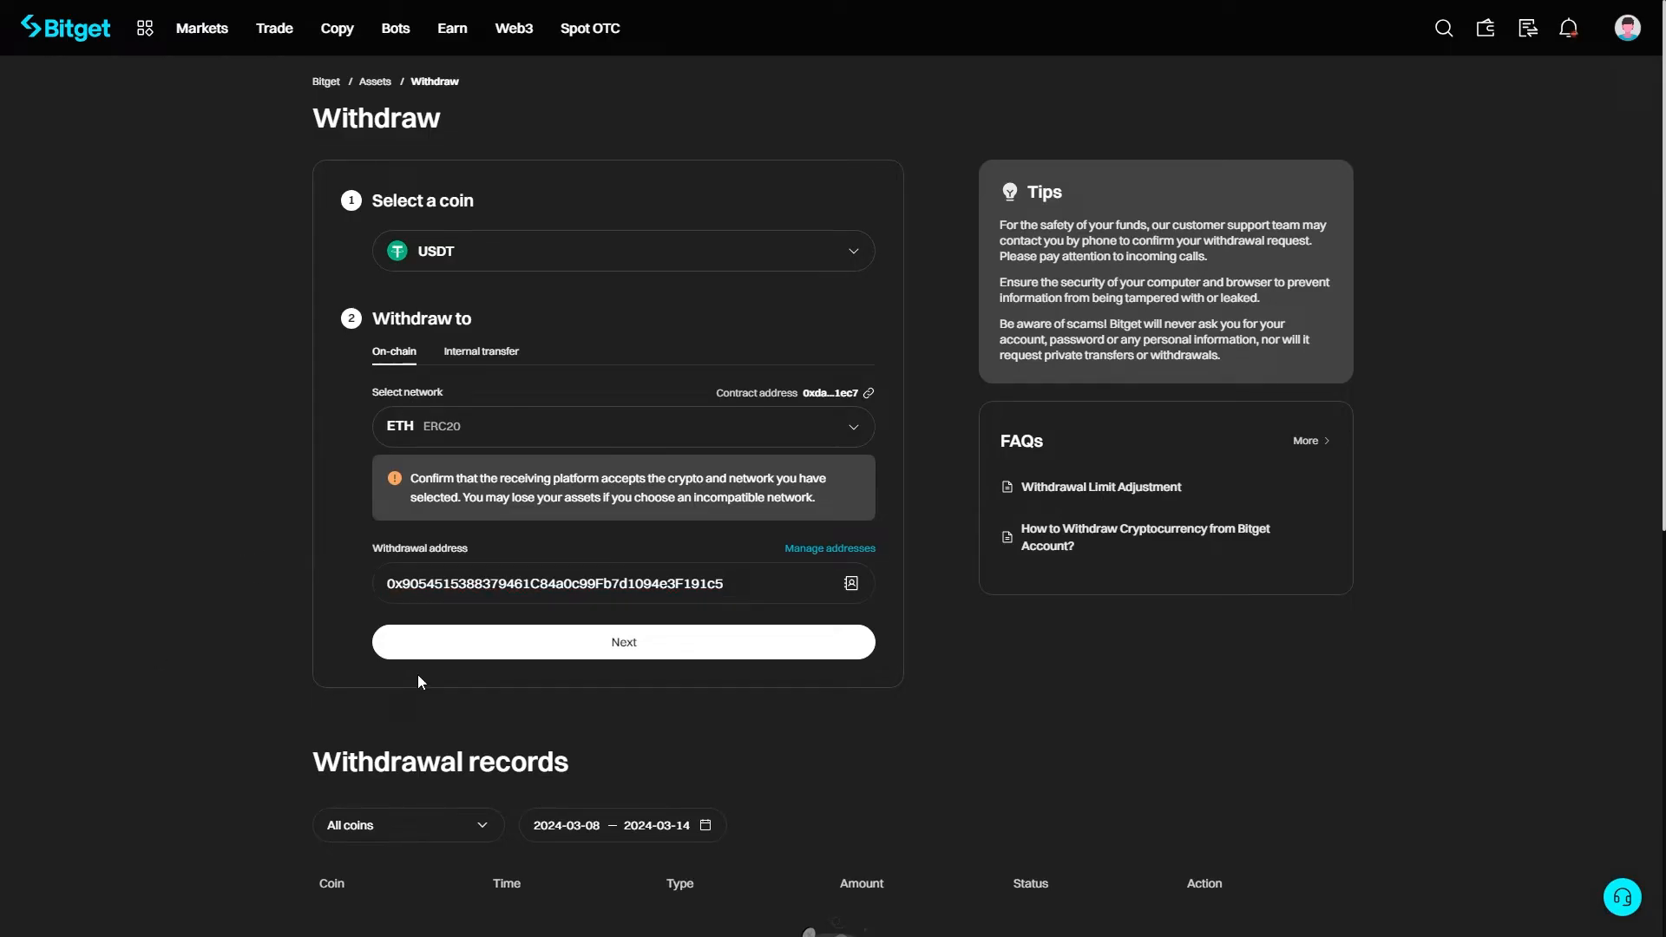
mouse_move(203, 397)
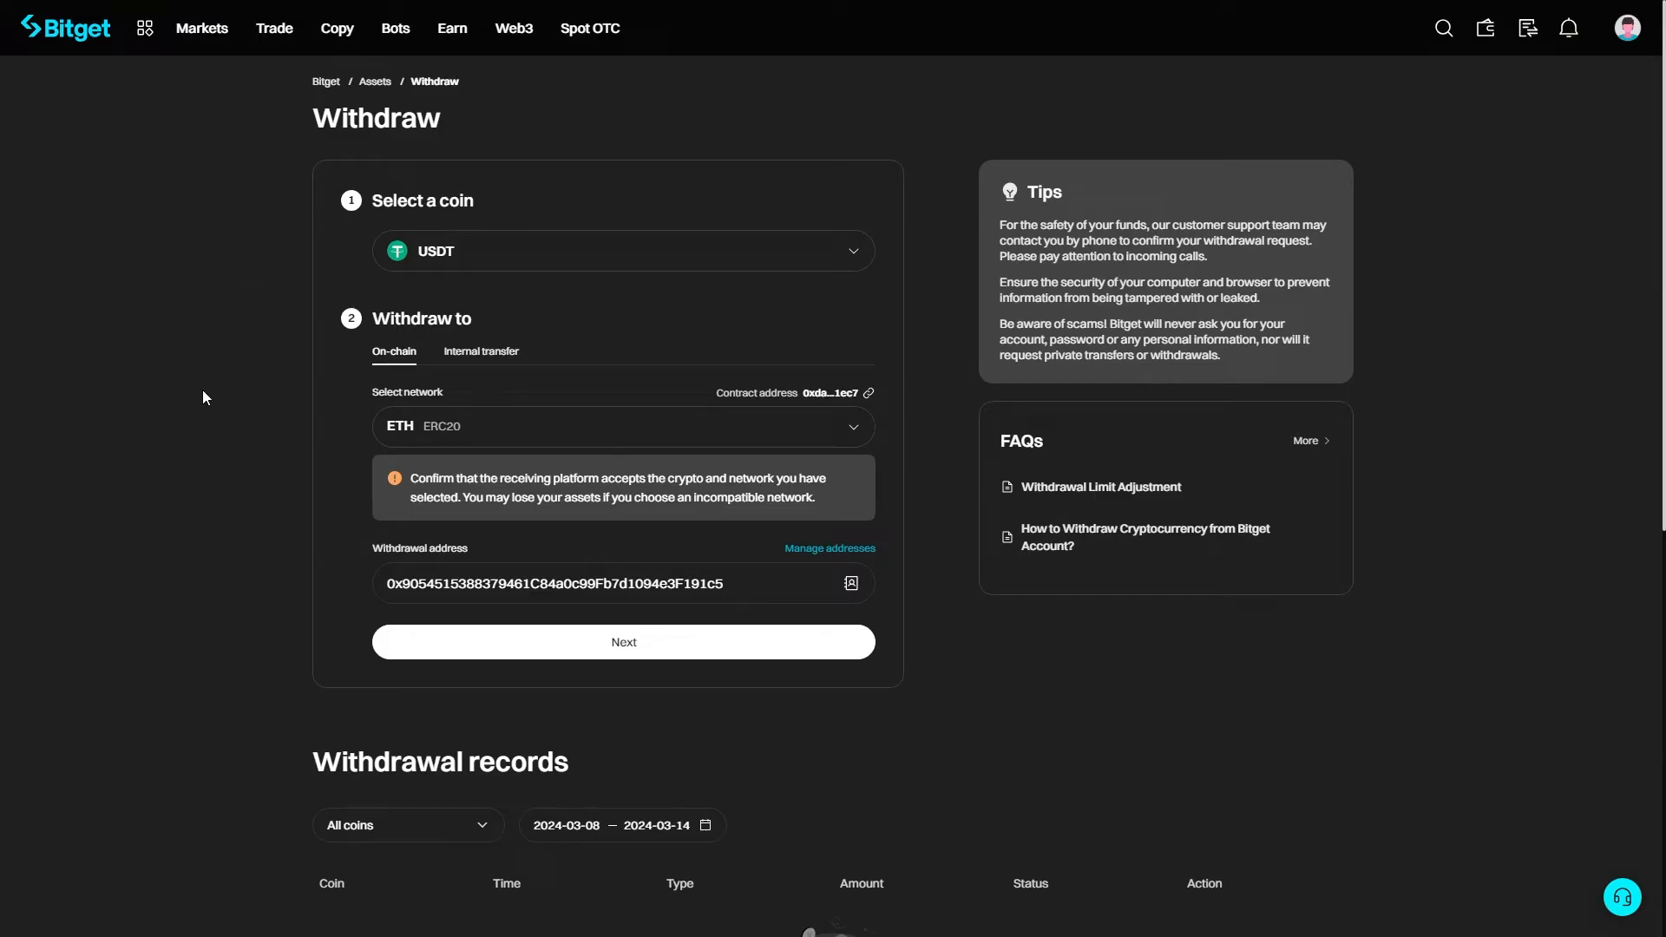
Proceed with Next, triggering the security warning to bind two 2FA methods
left_click(623, 642)
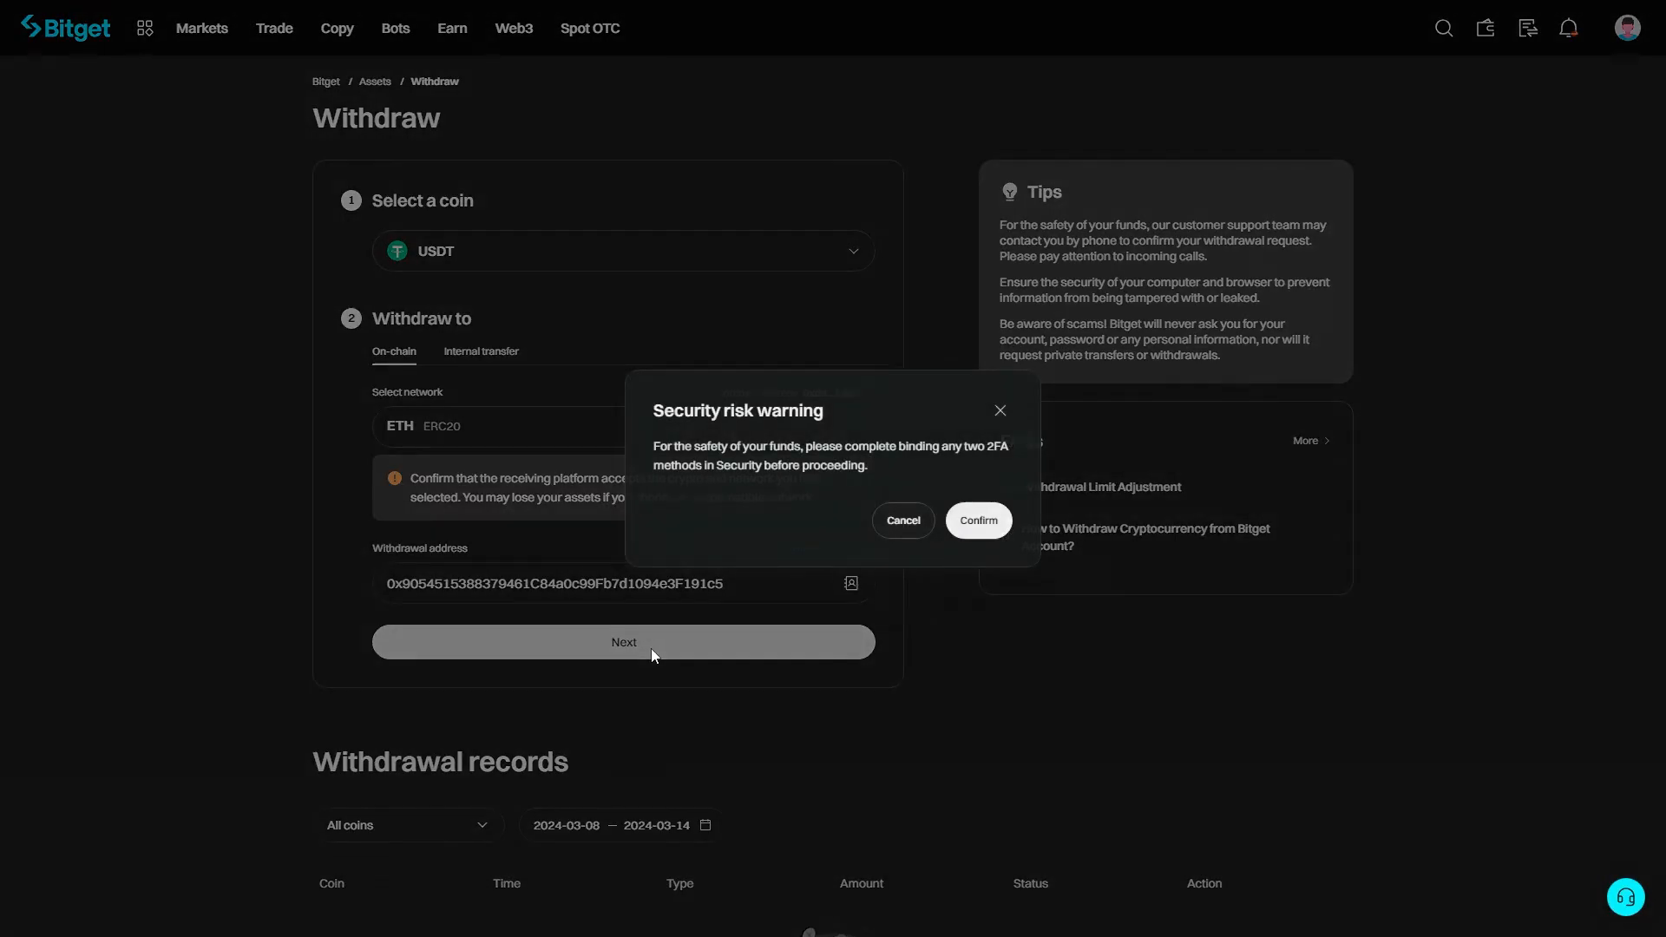
mouse_move(846, 486)
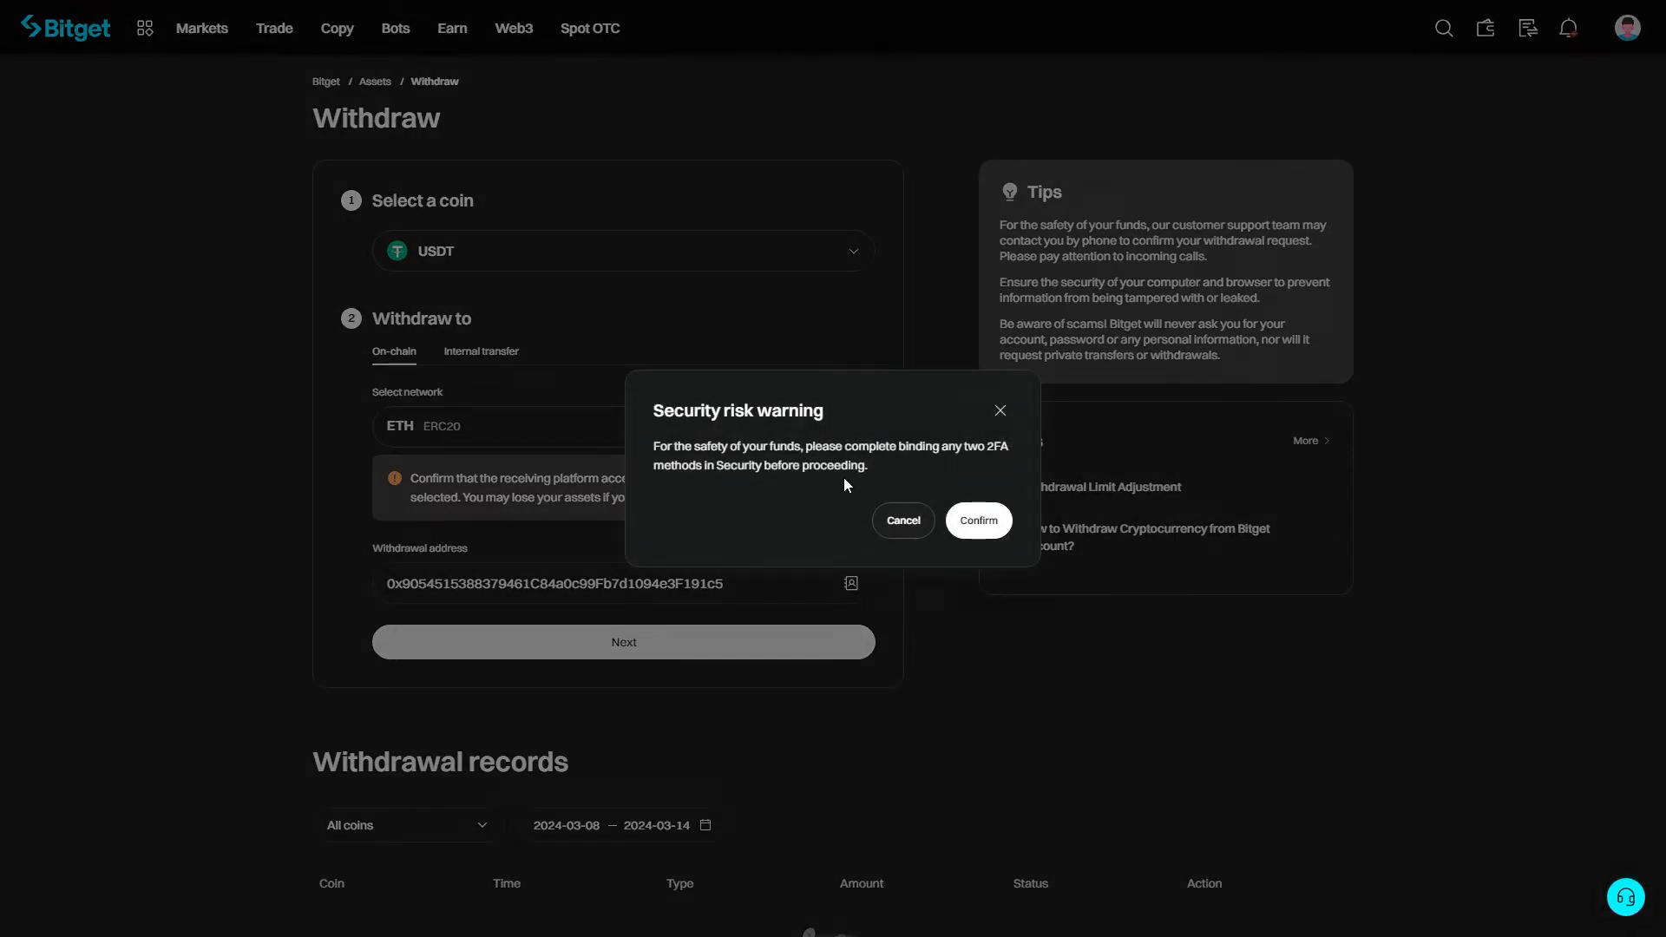
mouse_move(830, 486)
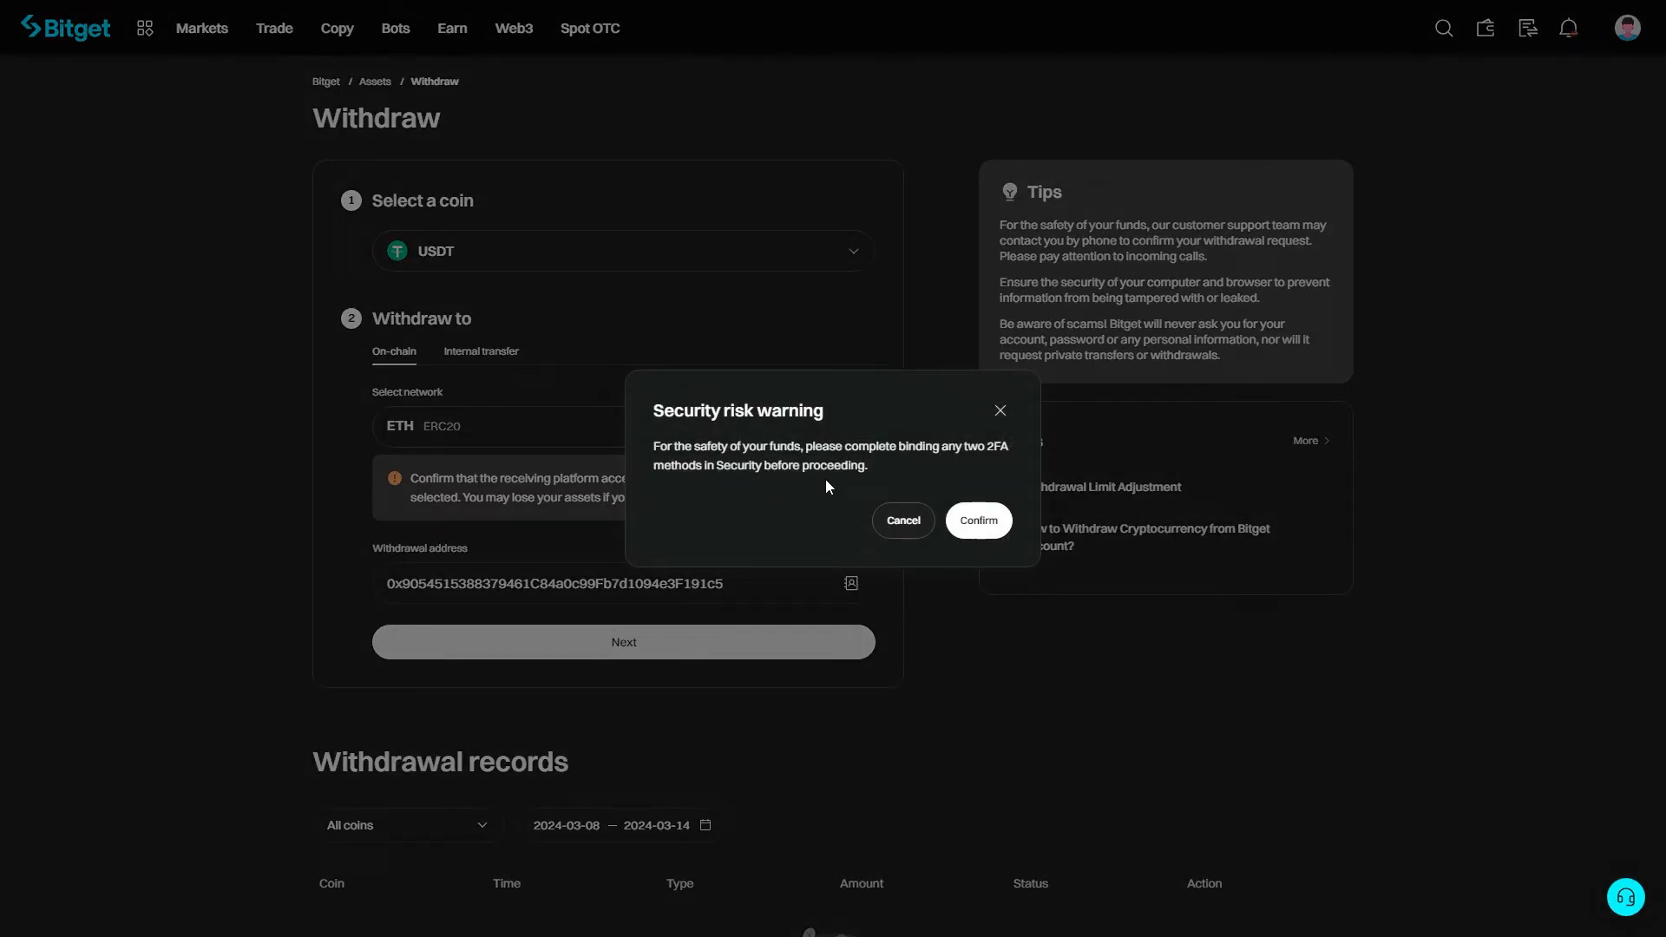
mouse_move(953, 432)
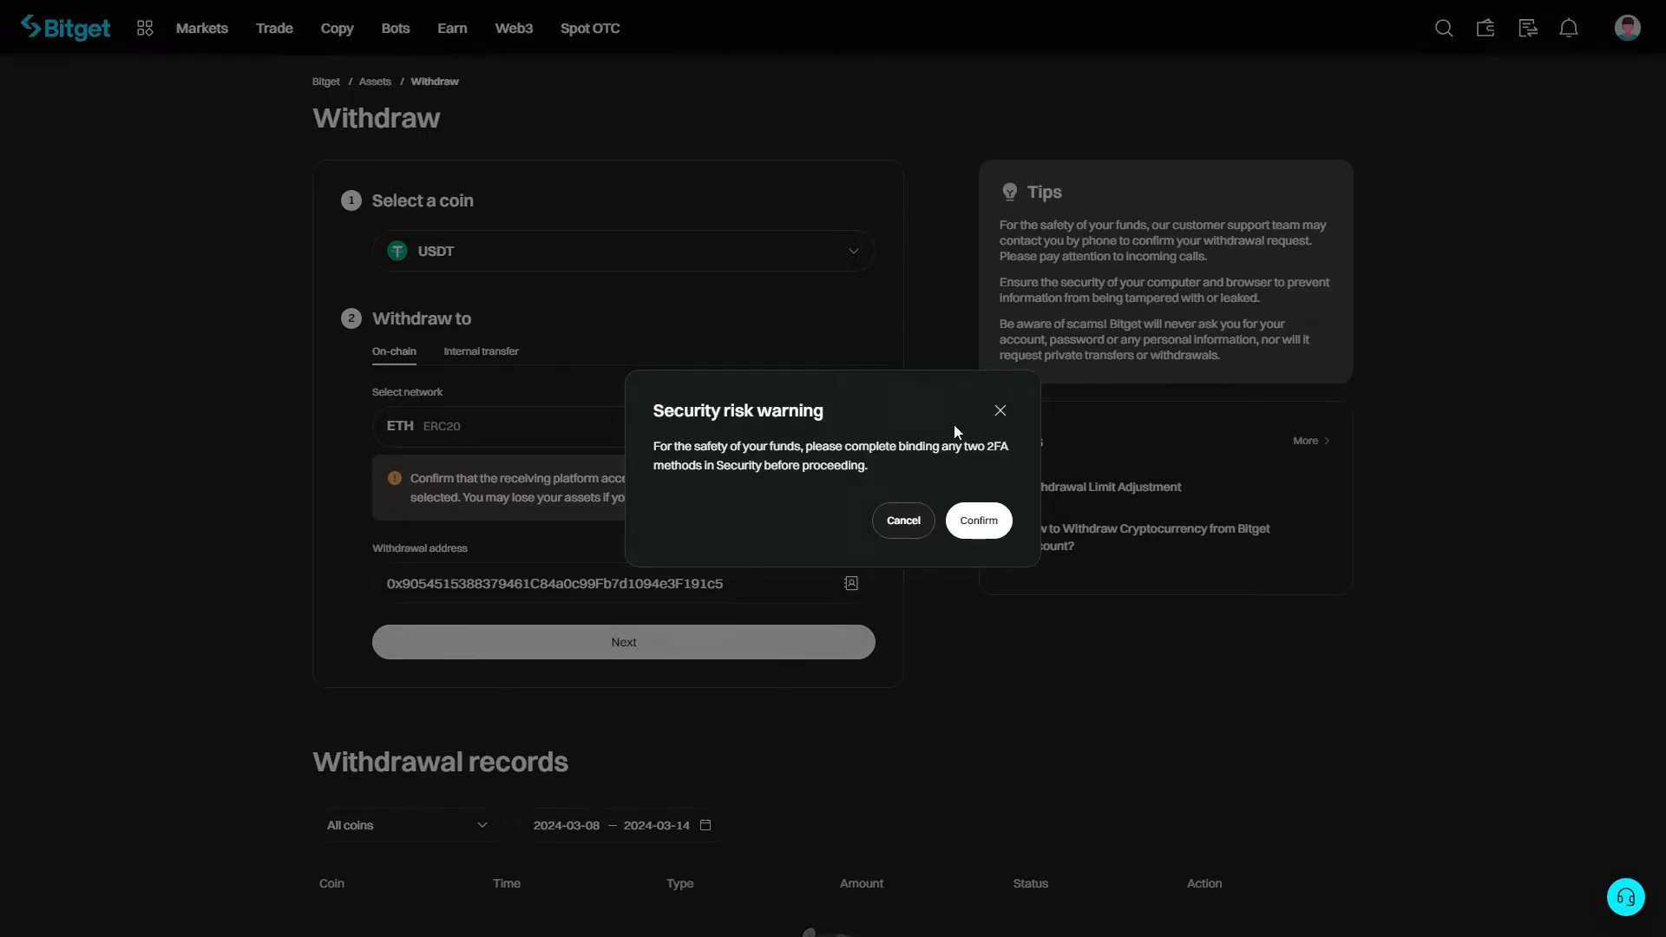
mouse_move(534, 453)
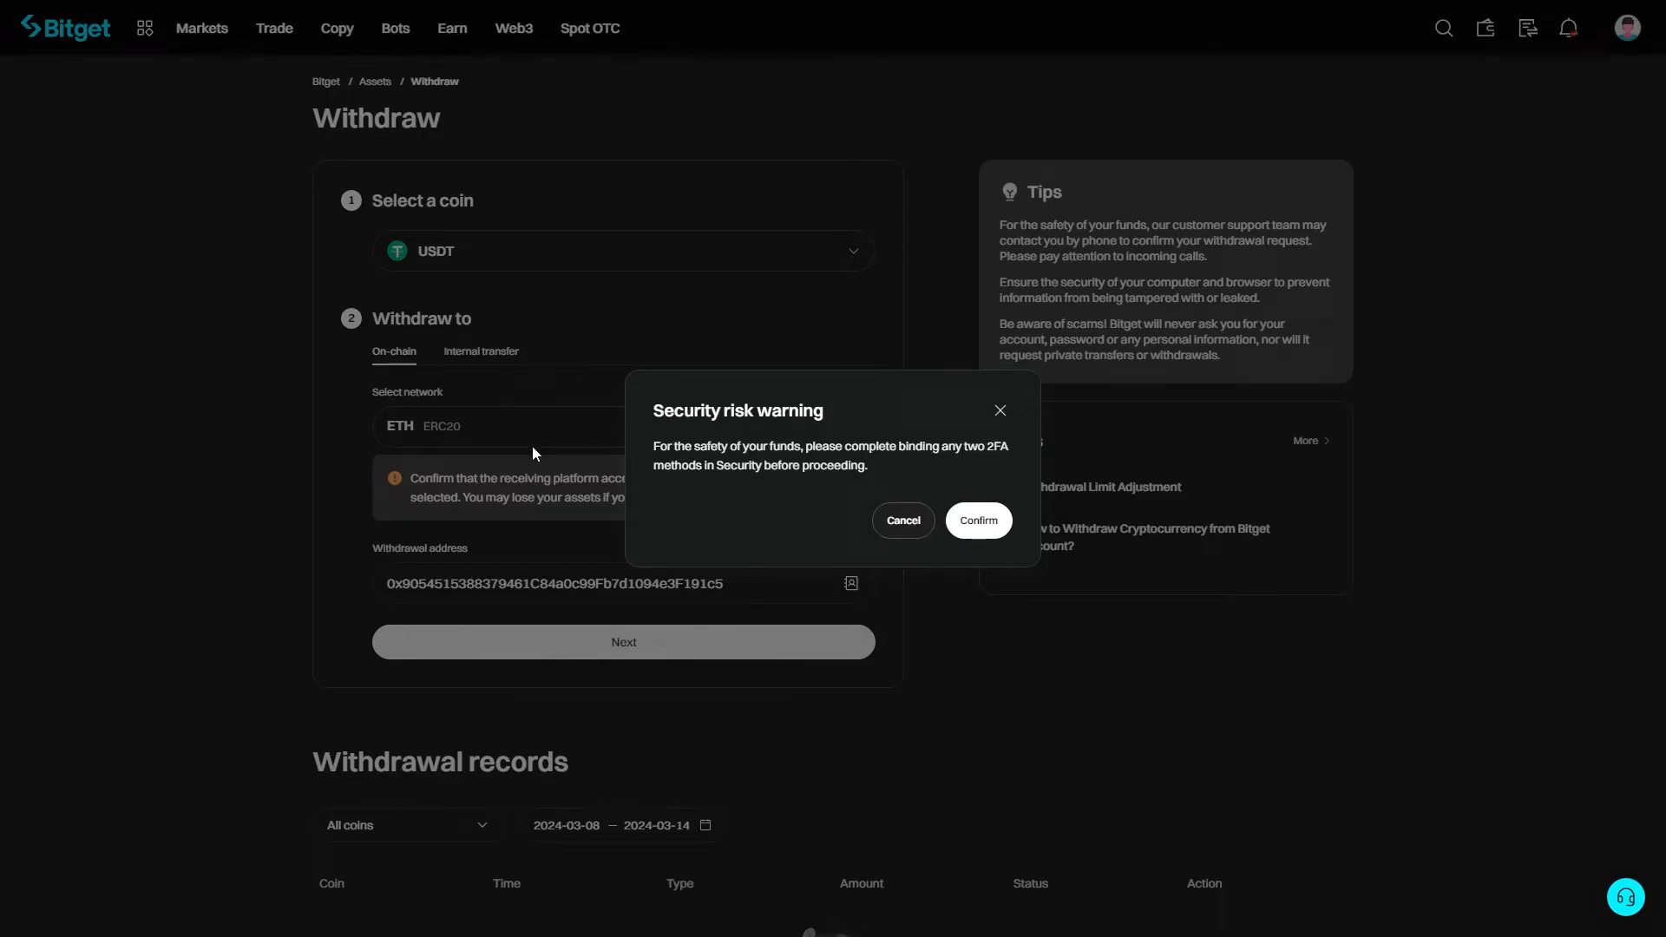